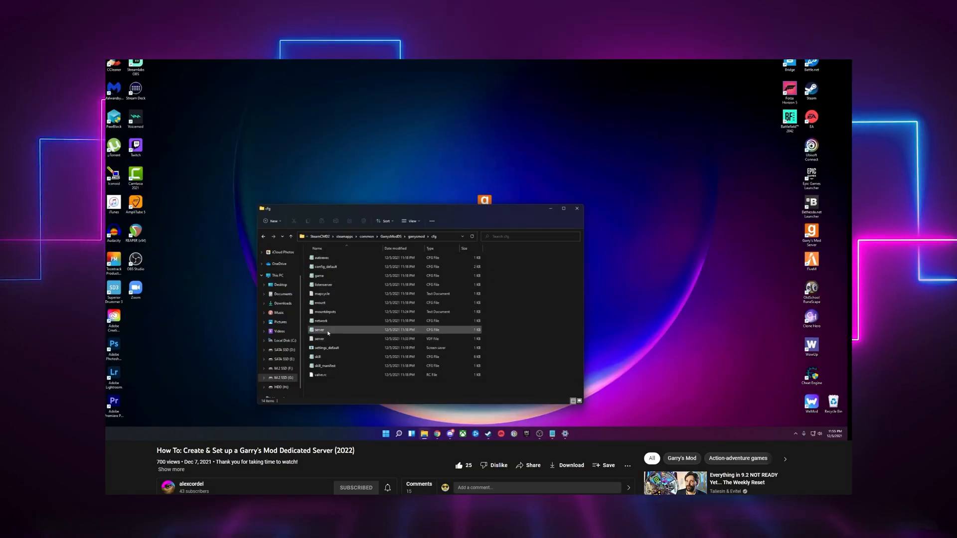
- Browse into the GModSandbox server folder and its steamapps folder
{"action": "left_click", "coordinate": [319, 331]}
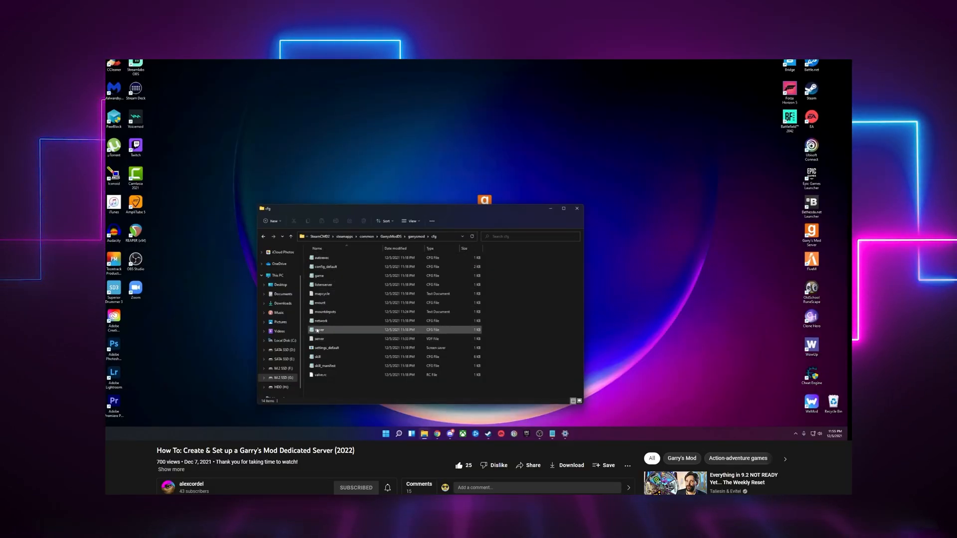
{"action": "double_click", "coordinate": [318, 330]}
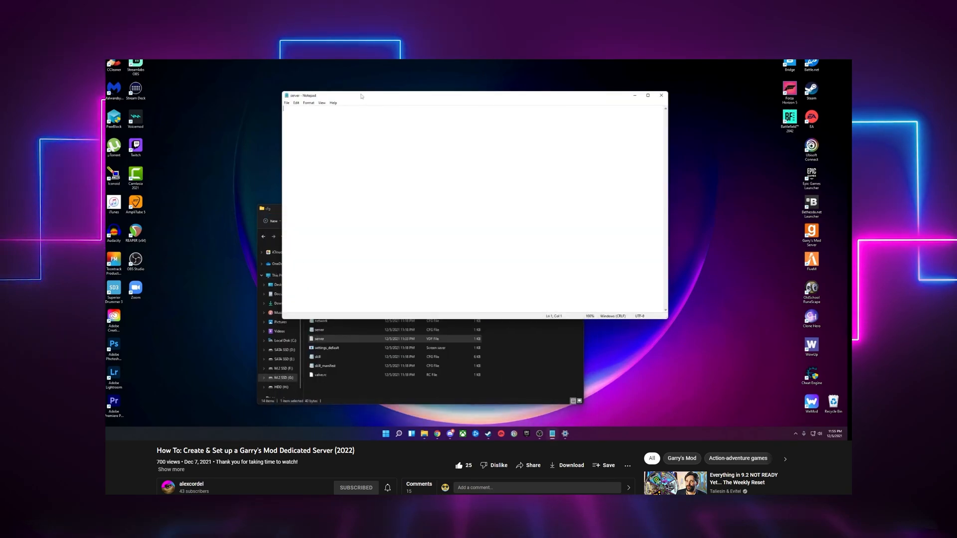
{"action": "left_click_drag", "start_coordinate": [361, 96], "coordinate": [363, 132]}
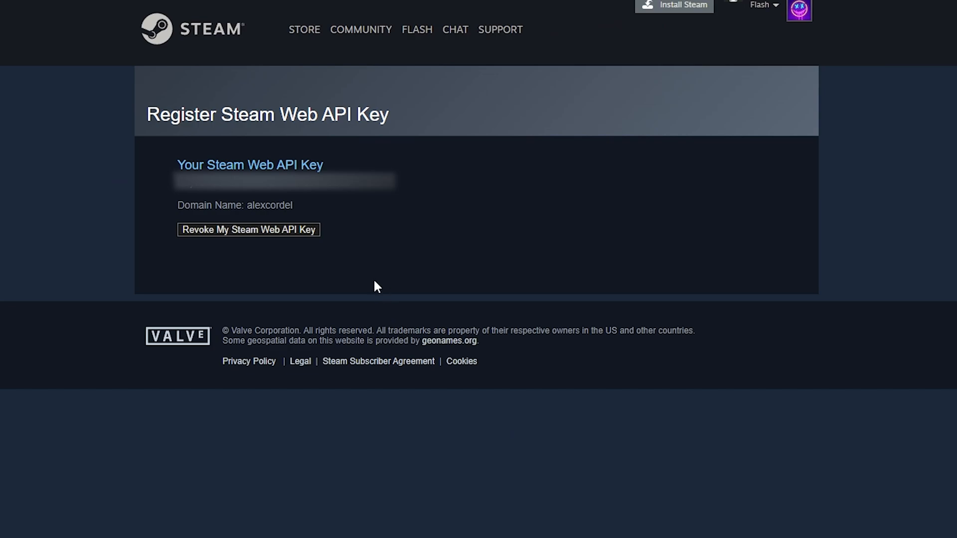
{"action": "mouse_move", "coordinate": [367, 287]}
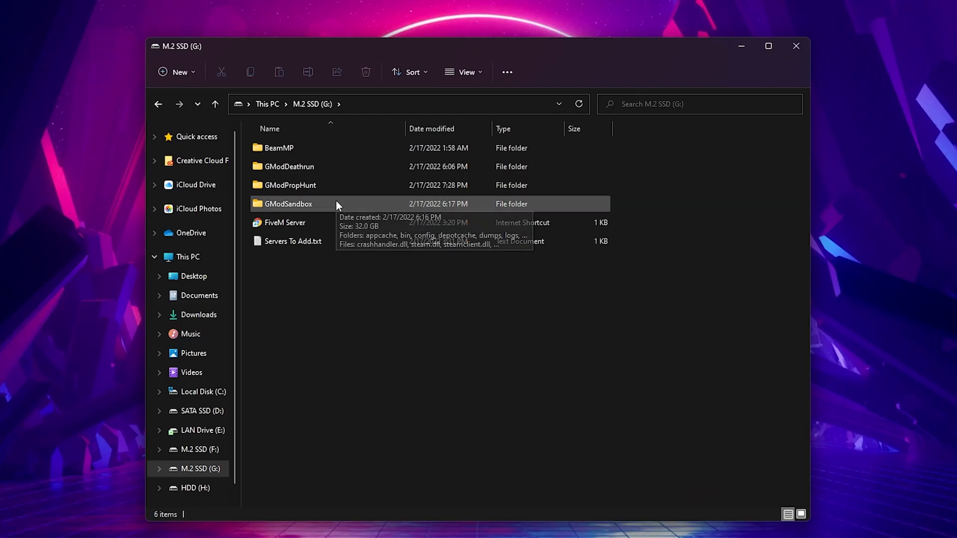
{"action": "double_click", "coordinate": [287, 203]}
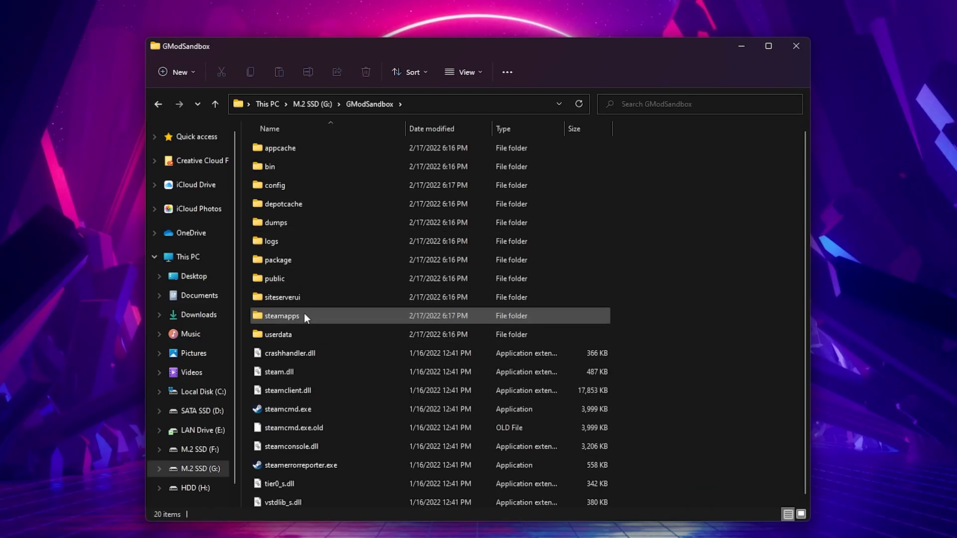
{"action": "double_click", "coordinate": [281, 316]}
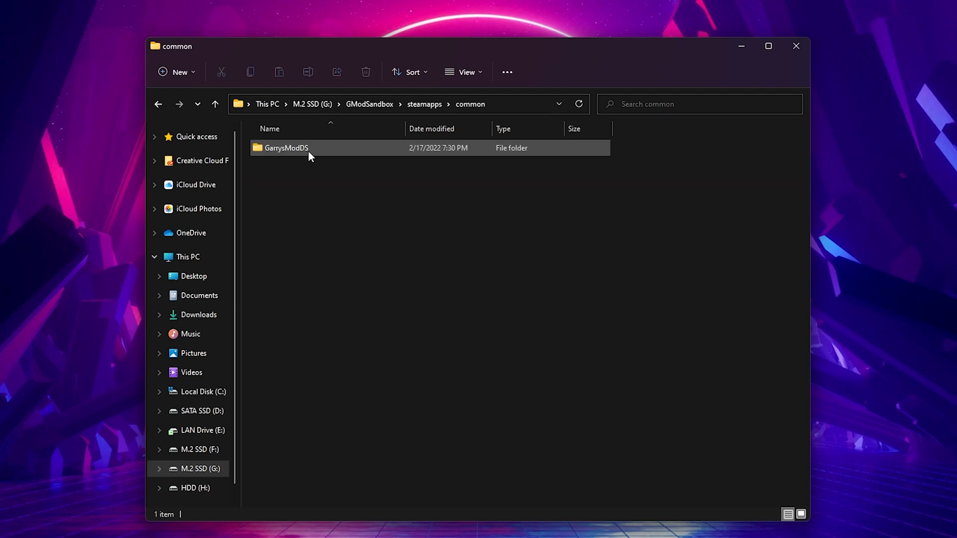
- Continue through GarrysModDS > garrysmod > settings and open users.txt in Notepad
{"action": "double_click", "coordinate": [287, 147]}
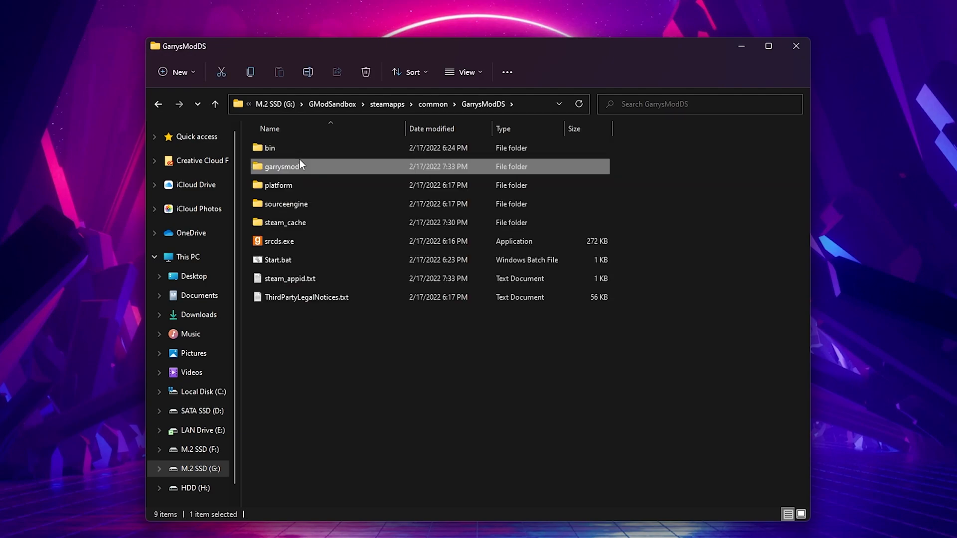
{"action": "double_click", "coordinate": [280, 166]}
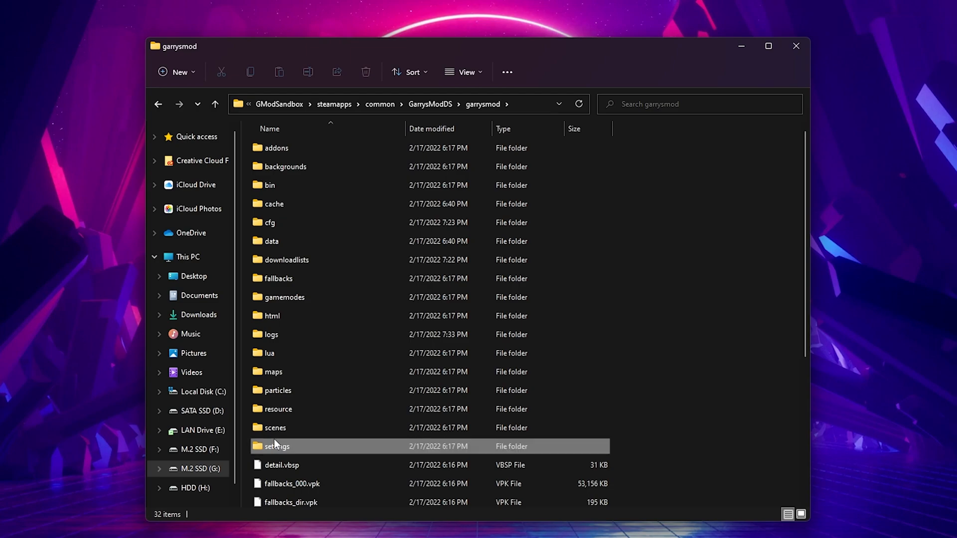
{"action": "double_click", "coordinate": [276, 446]}
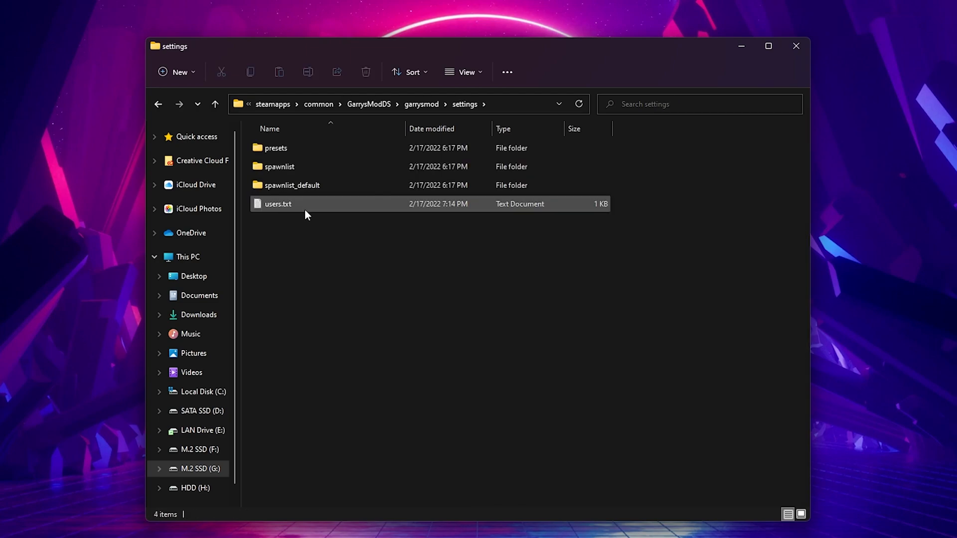
{"action": "double_click", "coordinate": [278, 203]}
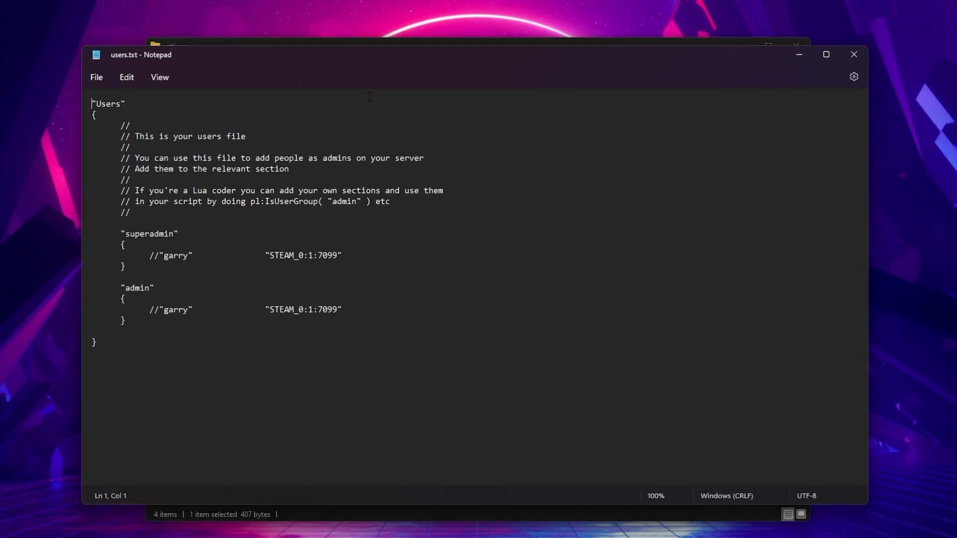
{"action": "mouse_move", "coordinate": [664, 80]}
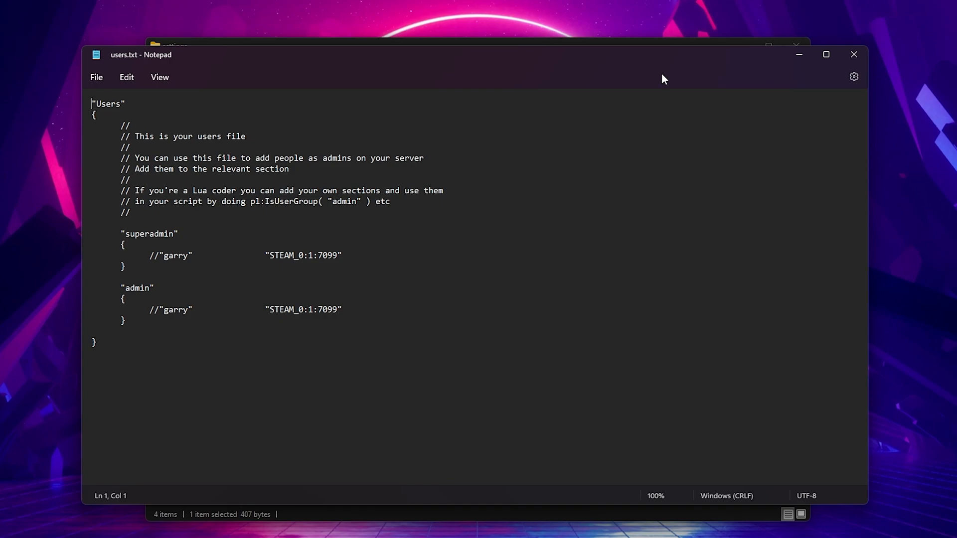
{"action": "mouse_move", "coordinate": [801, 95]}
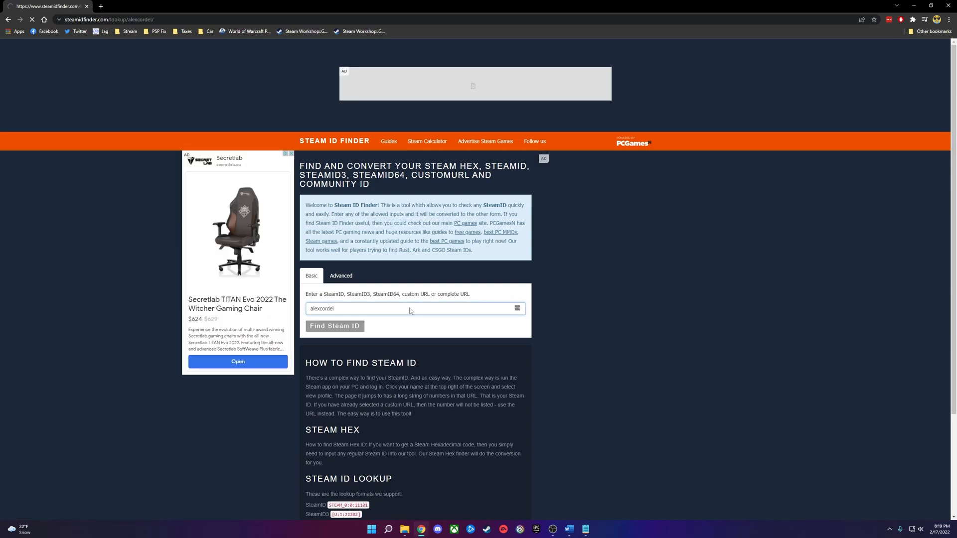
- Find the profile's Steam IDs and copy the steamID value
{"action": "left_click", "coordinate": [335, 325]}
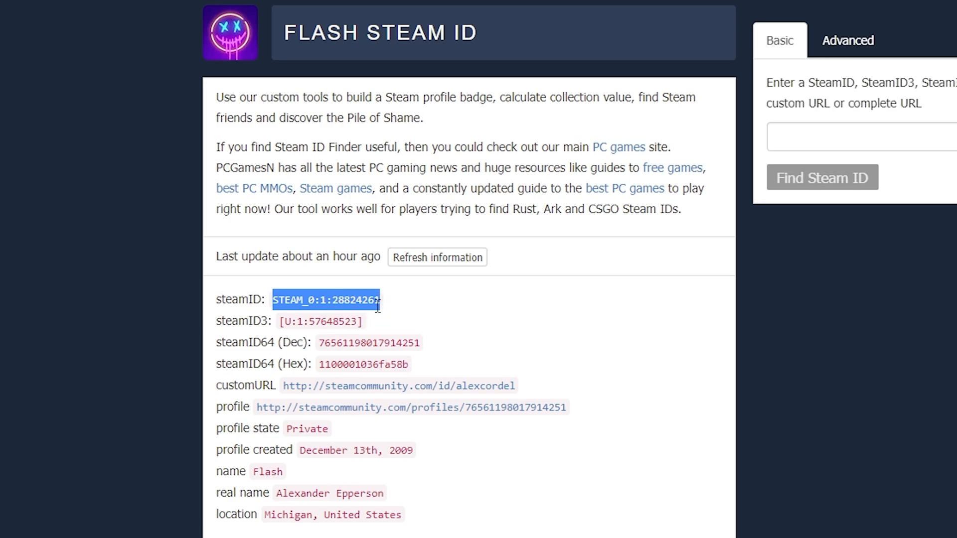
{"action": "right_click", "coordinate": [327, 300]}
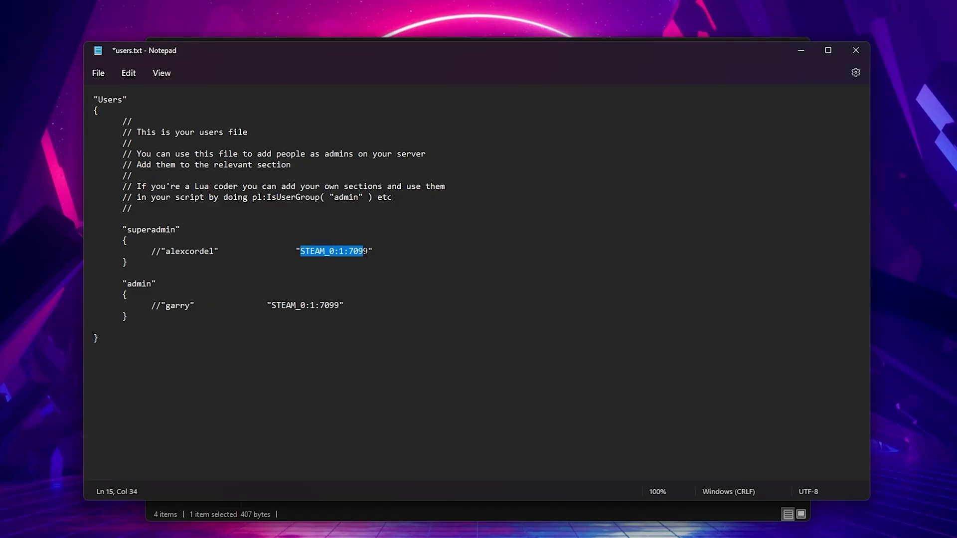
{"action": "type", "text": "28824261"}
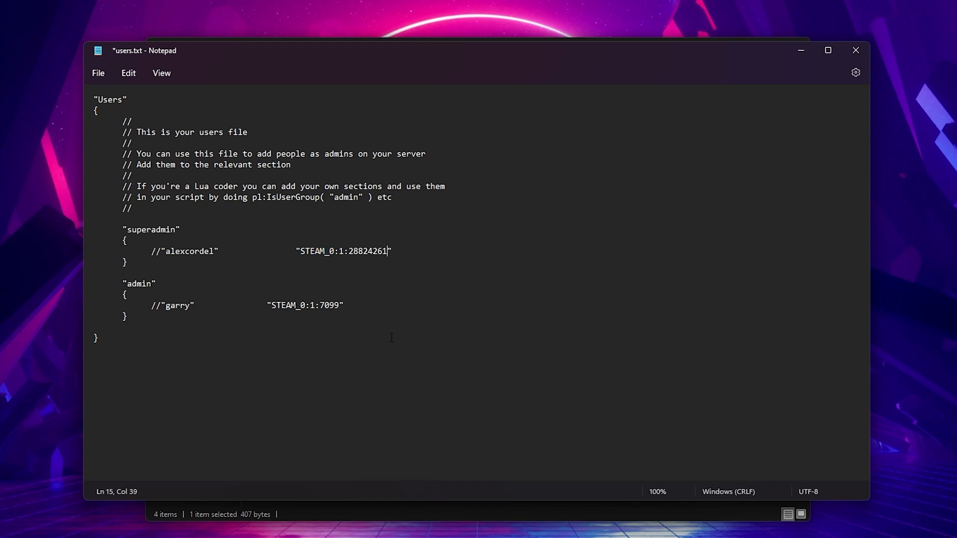
{"action": "left_click", "coordinate": [98, 338]}
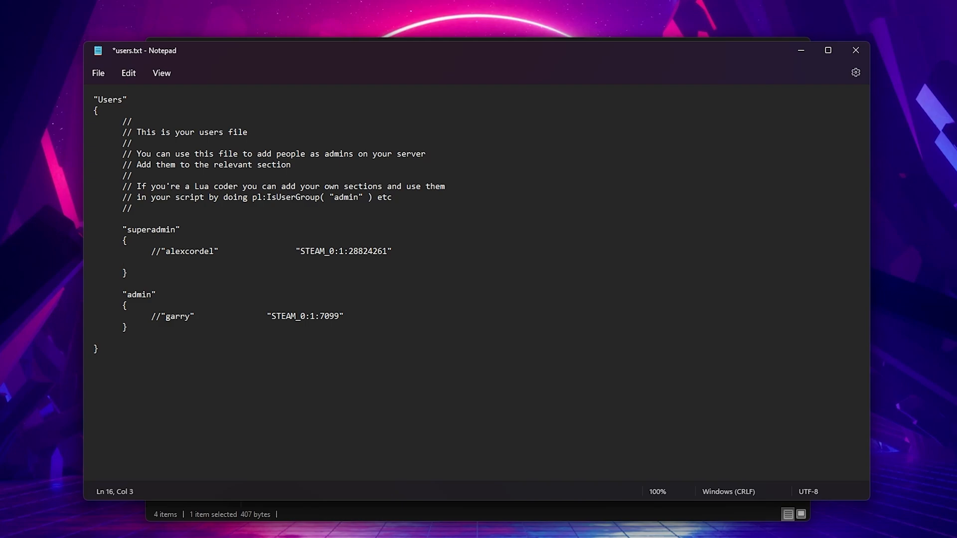
- Begin a second superadmin line //"test" "STEAM_0:1:94… below it
{"action": "type", "text": "//\""}
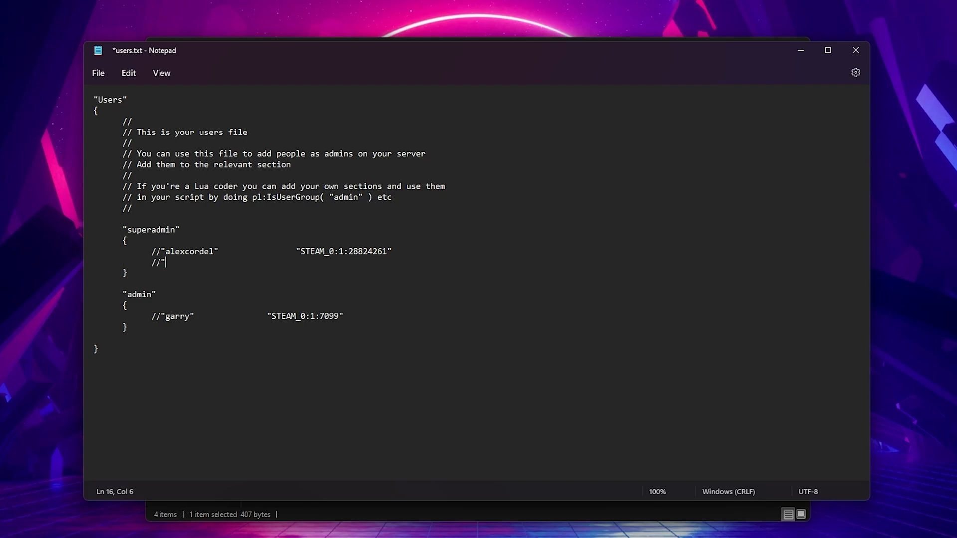
{"action": "type", "text": "test"}
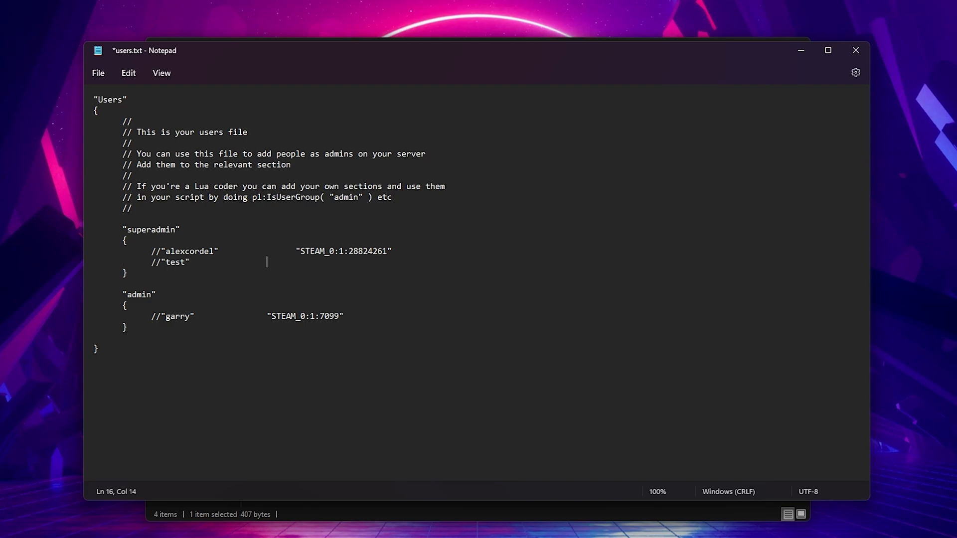
{"action": "type", "text": "\"STE"}
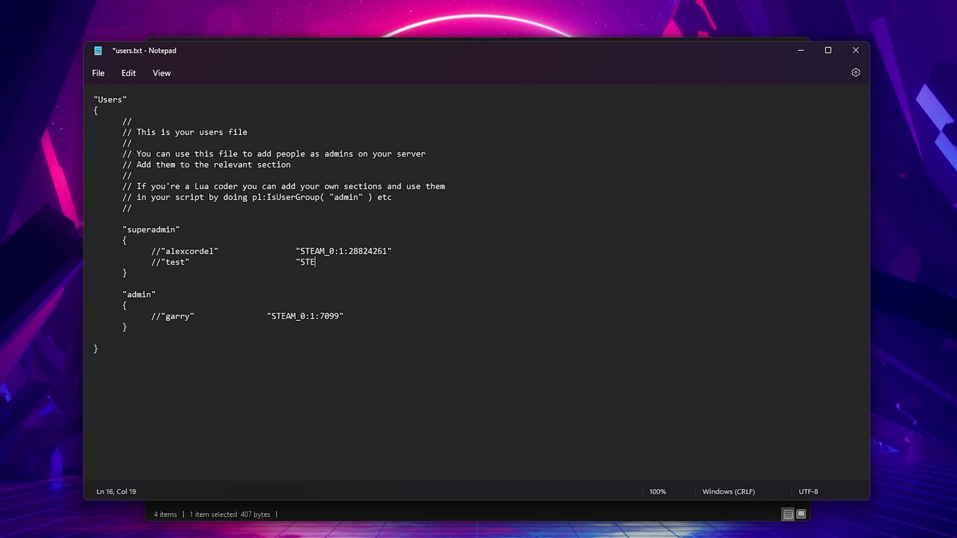
{"action": "type", "text": "AM_0"}
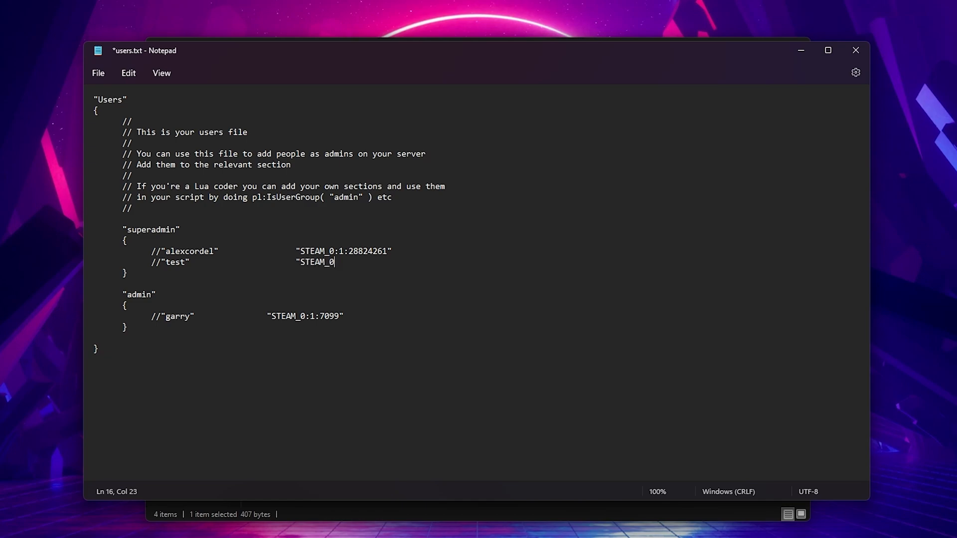
{"action": "type", "text": ":1:94"}
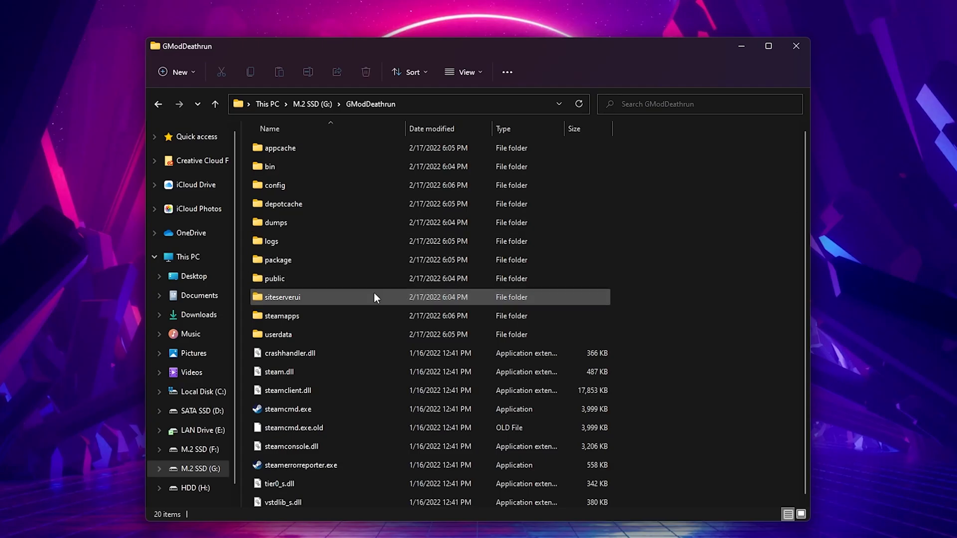
- Browse the GModDeathrun server into garrysmod's lua autorun server folder
{"action": "double_click", "coordinate": [281, 316]}
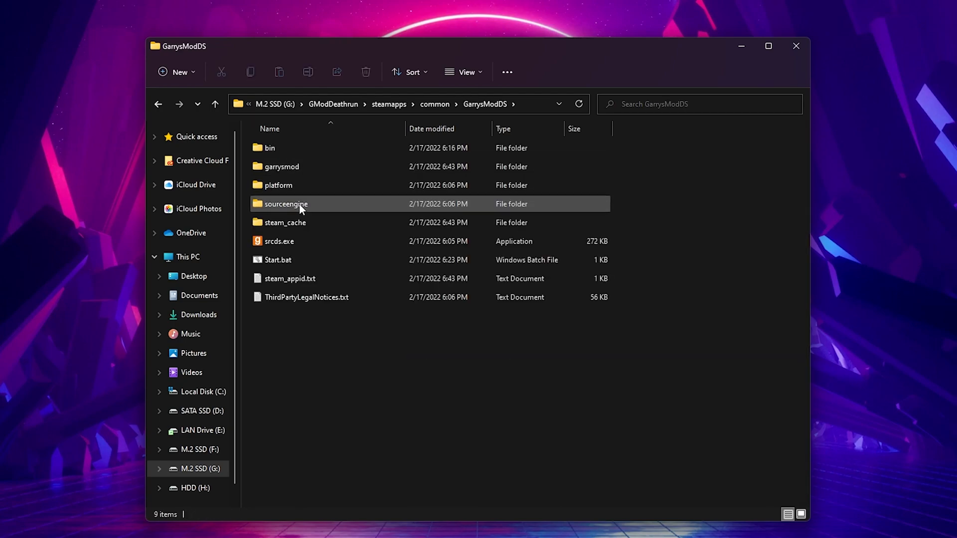
{"action": "double_click", "coordinate": [281, 167]}
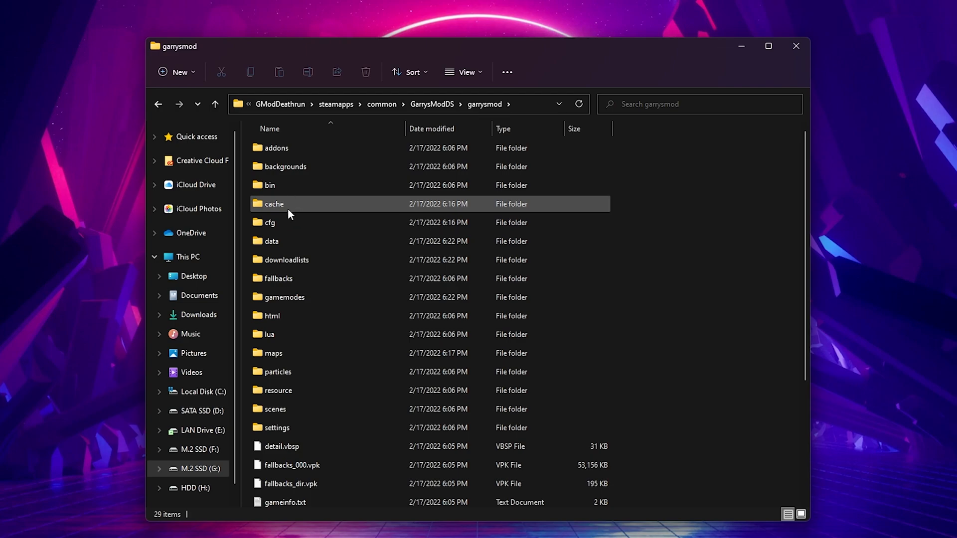
{"action": "double_click", "coordinate": [267, 334]}
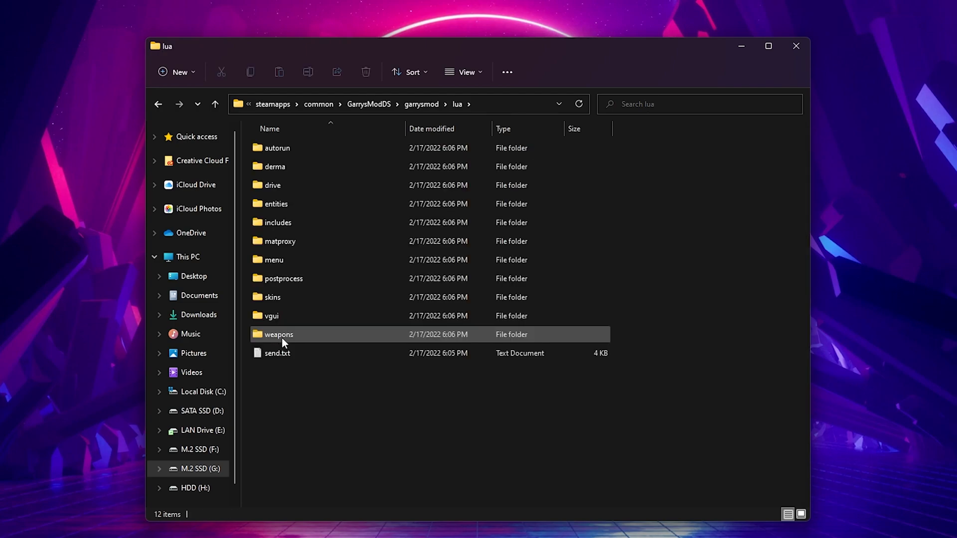
{"action": "mouse_move", "coordinate": [305, 340]}
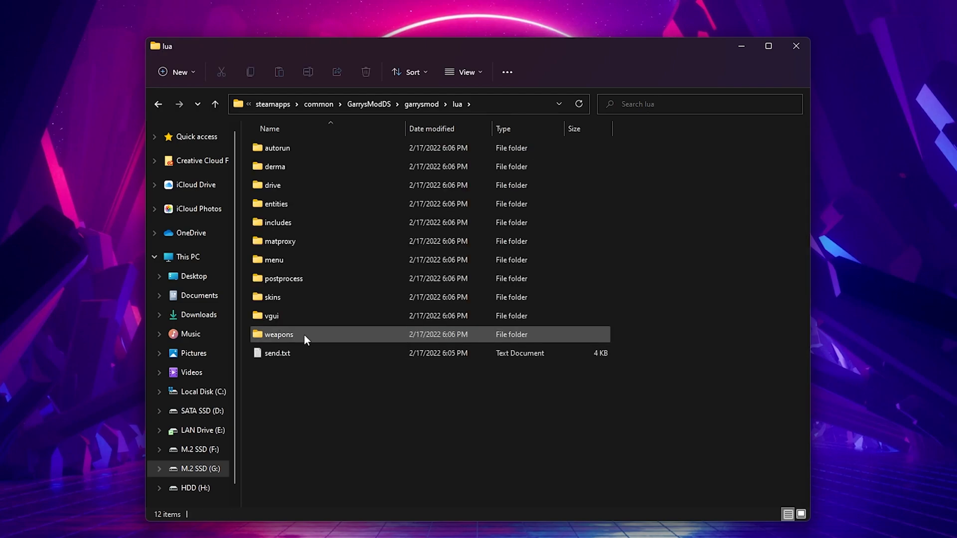
{"action": "double_click", "coordinate": [276, 148]}
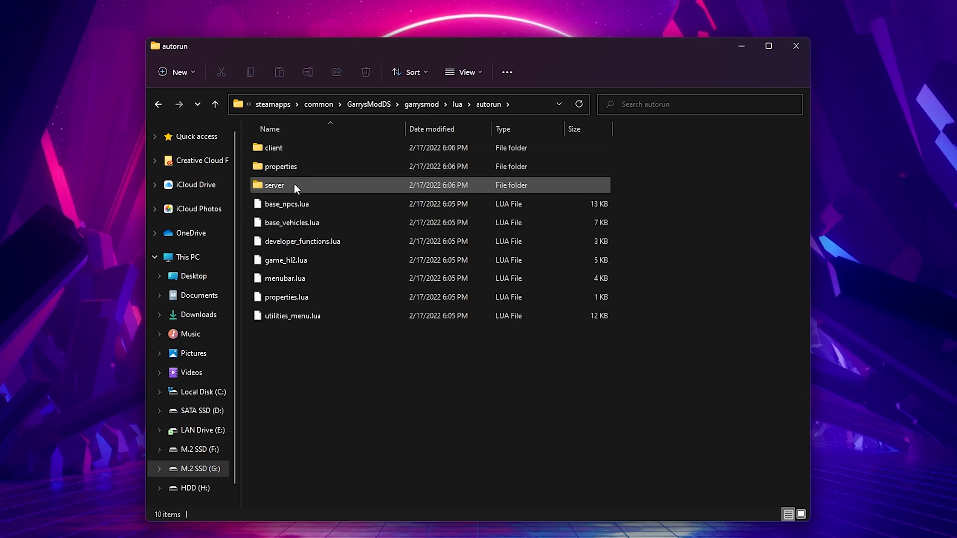
{"action": "double_click", "coordinate": [274, 185]}
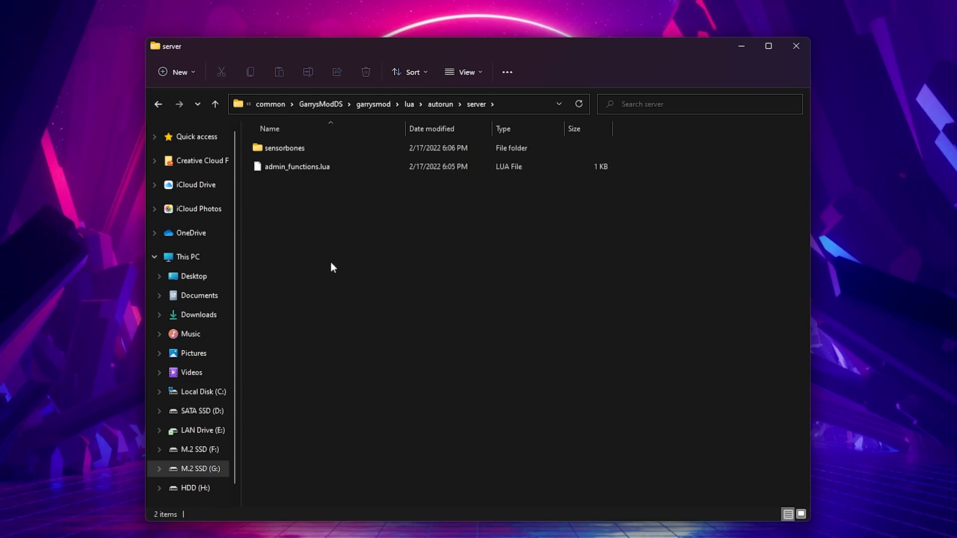
{"action": "mouse_move", "coordinate": [327, 271]}
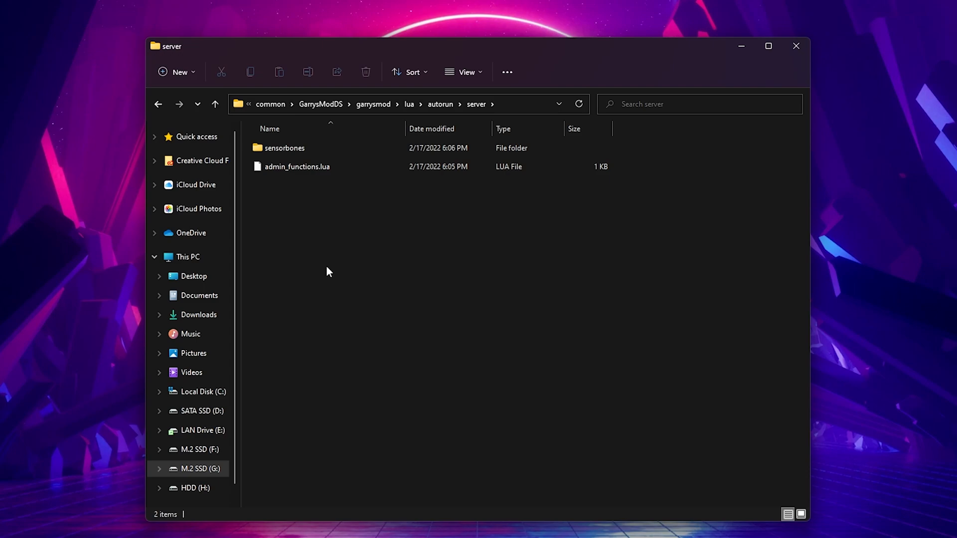
{"action": "mouse_move", "coordinate": [324, 282]}
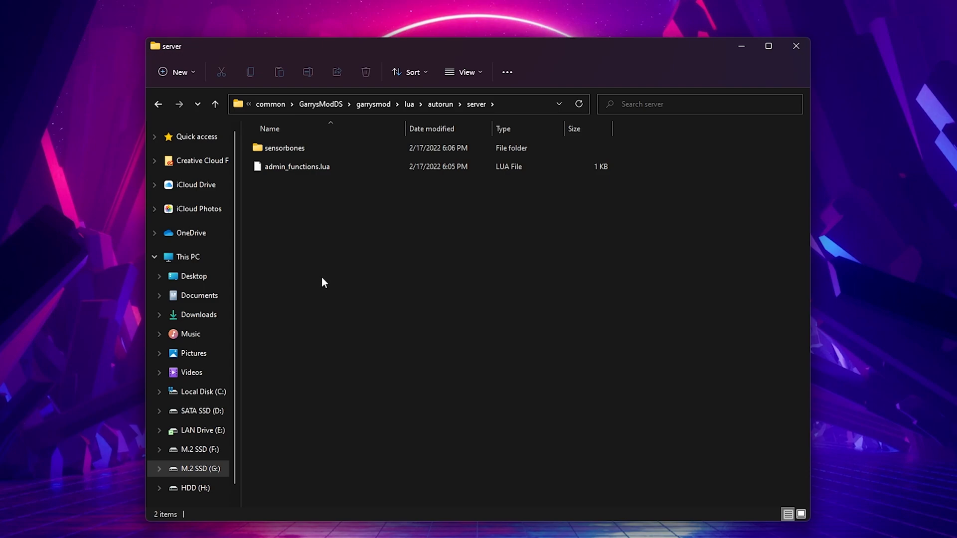
- Create a new text document named workshop in the server folder
{"action": "right_click", "coordinate": [323, 282]}
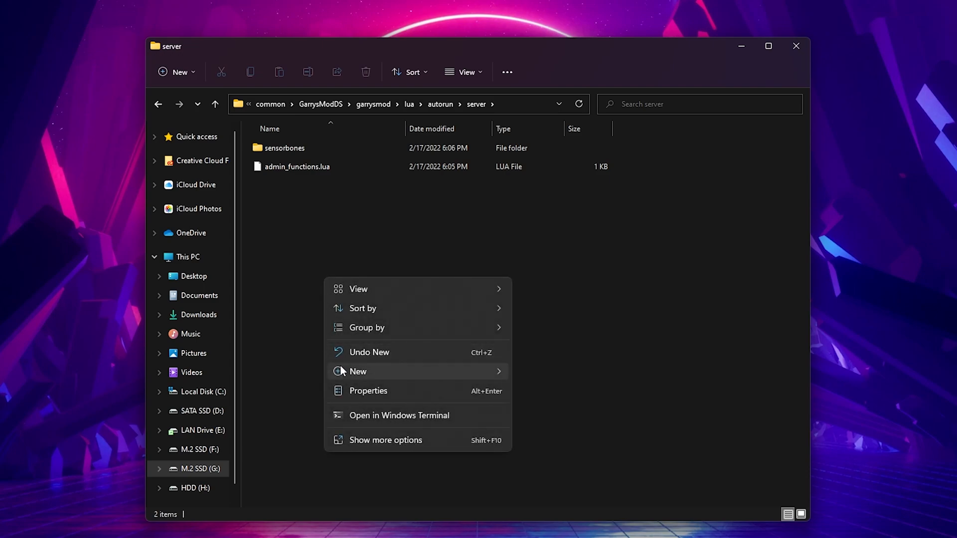
{"action": "left_click", "coordinate": [556, 508]}
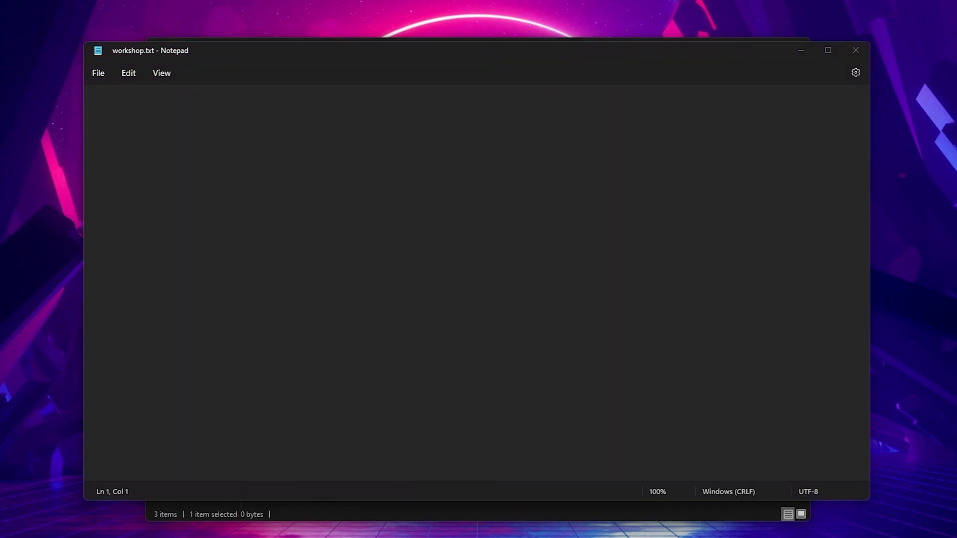
- Write resource.AddWorkshop( ID Number ) as the first line of workshop.txt
{"action": "type", "text": "resource.AddWorkshop( ID Number )"}
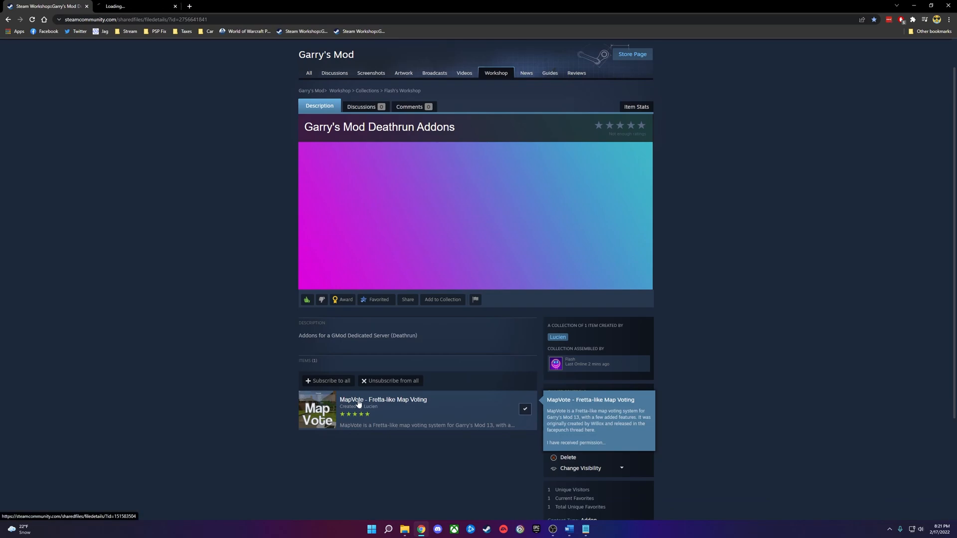
- Open the MapVote - Fretta-like Map Voting addon page from the Deathrun collection
{"action": "left_click", "coordinate": [383, 399]}
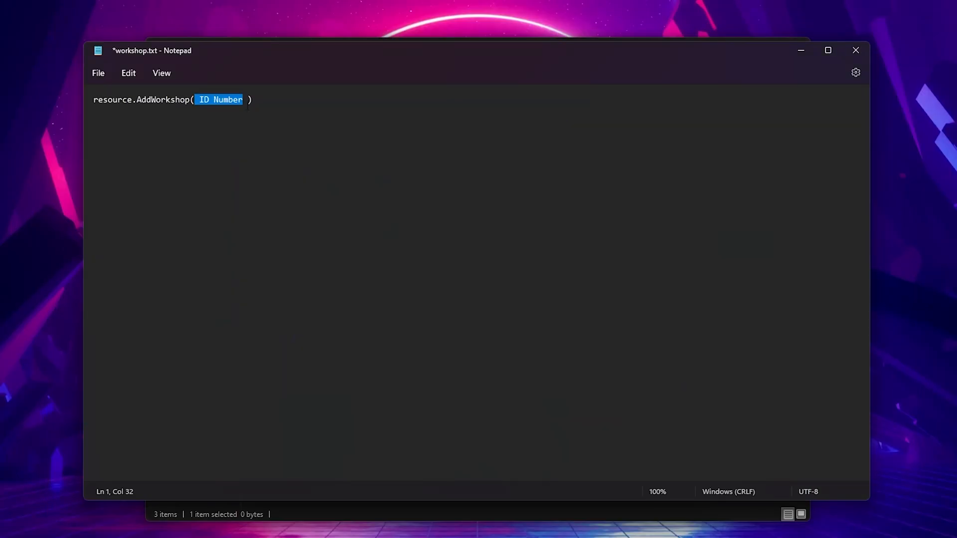
- Make the line resource.AddWorkshop(151583504), then close and save workshop.txt
{"action": "type", "text": "151583504"}
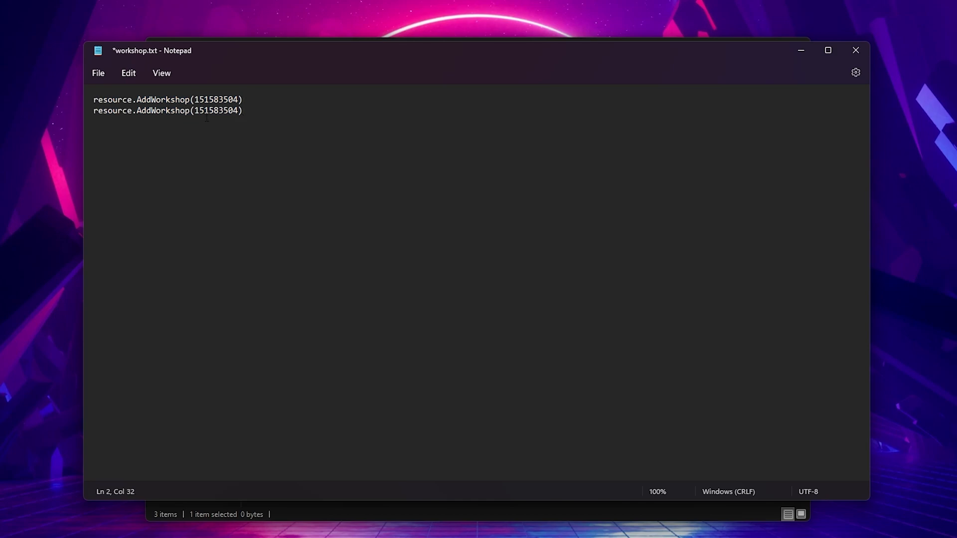
{"action": "left_click", "coordinate": [855, 50]}
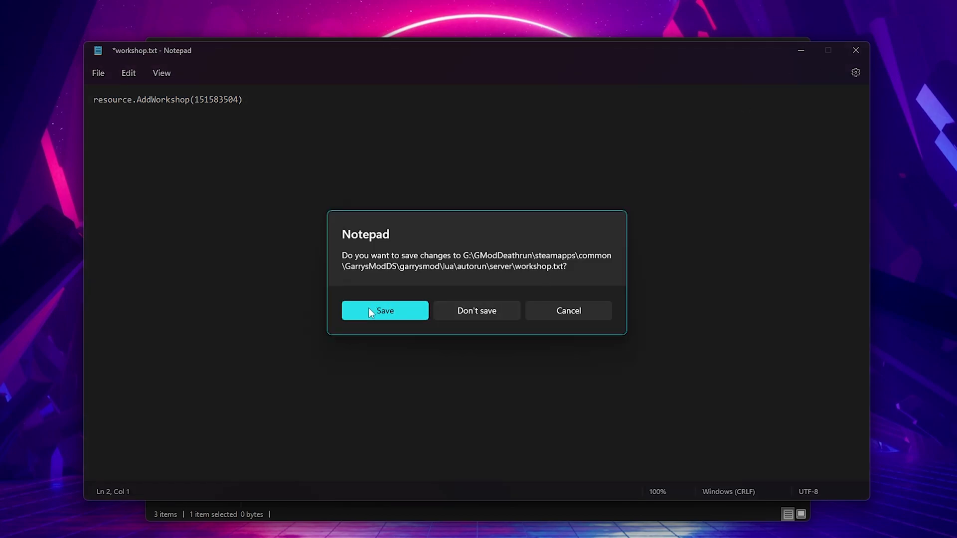
{"action": "left_click", "coordinate": [385, 311]}
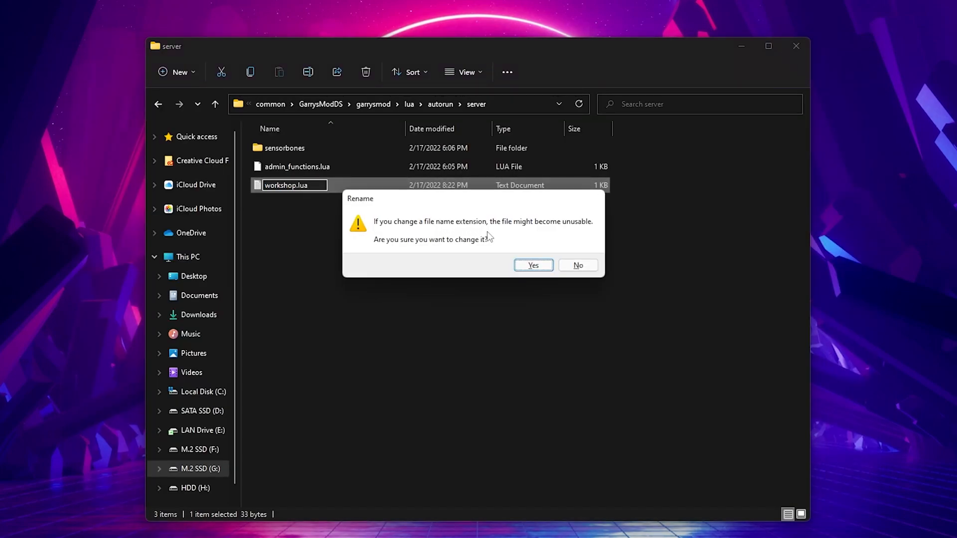
- Confirm the rename to workshop.lua and open it with Notepad
{"action": "left_click", "coordinate": [532, 265]}
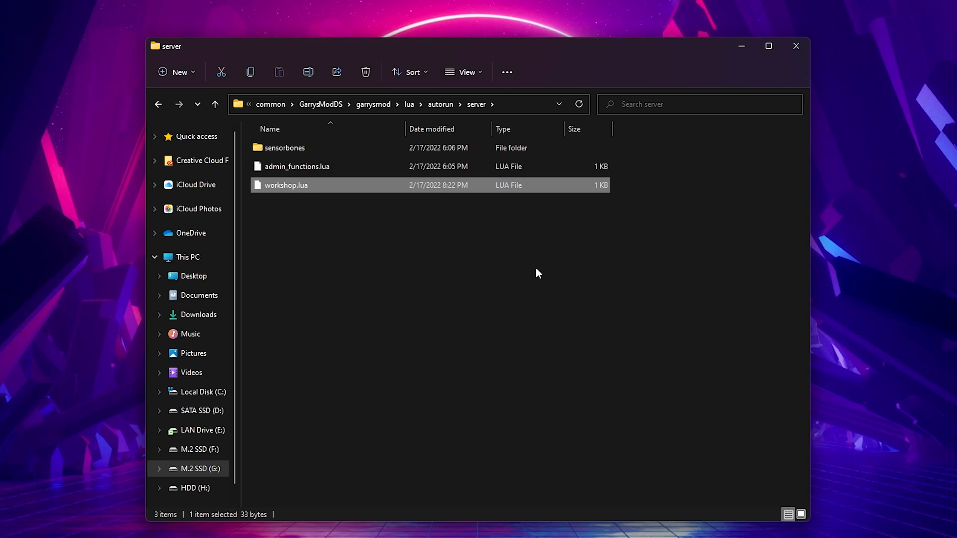
{"action": "left_click", "coordinate": [537, 275]}
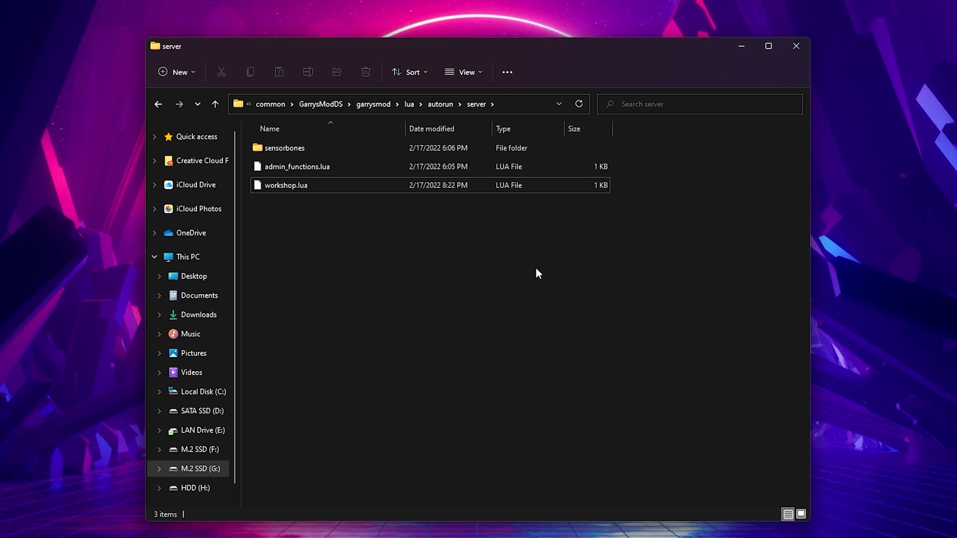
{"action": "right_click", "coordinate": [285, 186]}
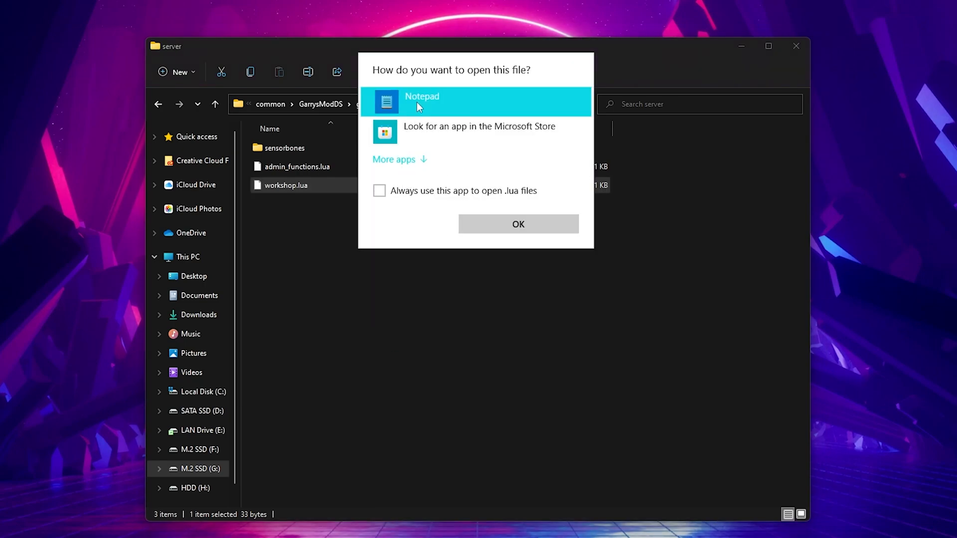
{"action": "left_click", "coordinate": [517, 225]}
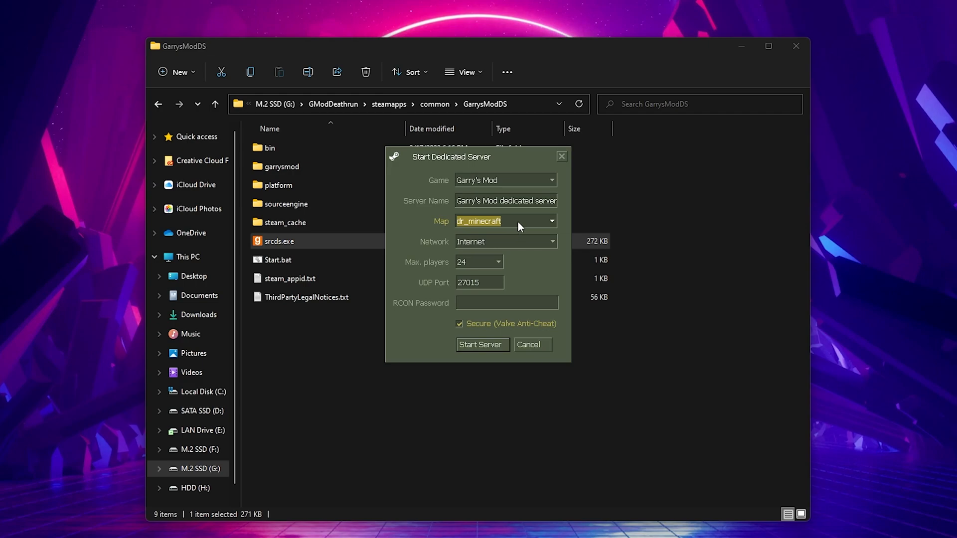
- Start the dedicated server, change its map to dr_minecraft and close the window
{"action": "left_click", "coordinate": [481, 345]}
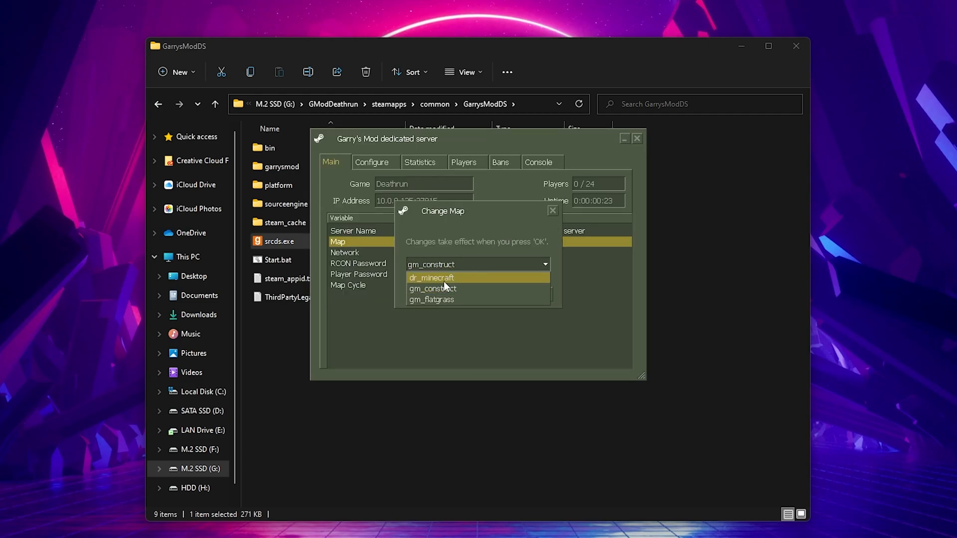
{"action": "left_click", "coordinate": [431, 277]}
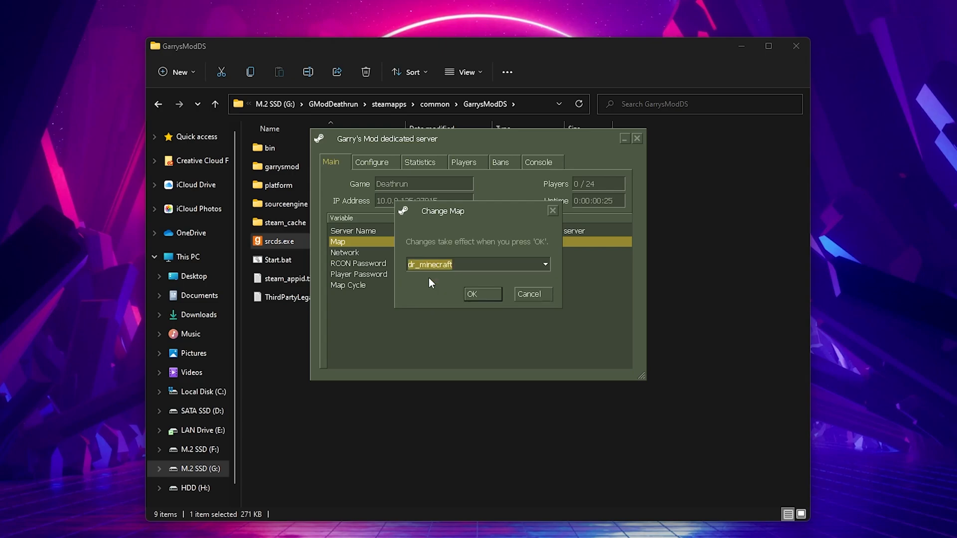
{"action": "left_click", "coordinate": [482, 294]}
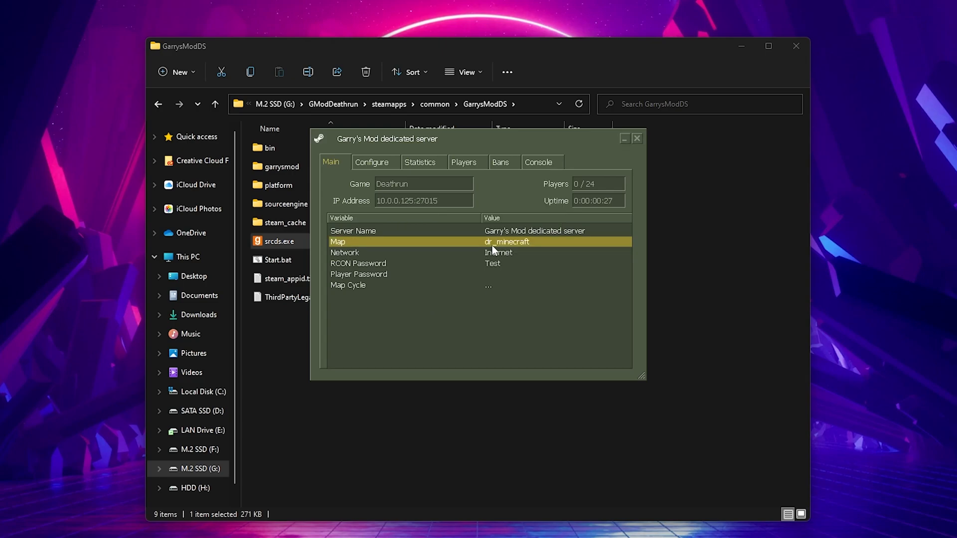
{"action": "left_click", "coordinate": [637, 139]}
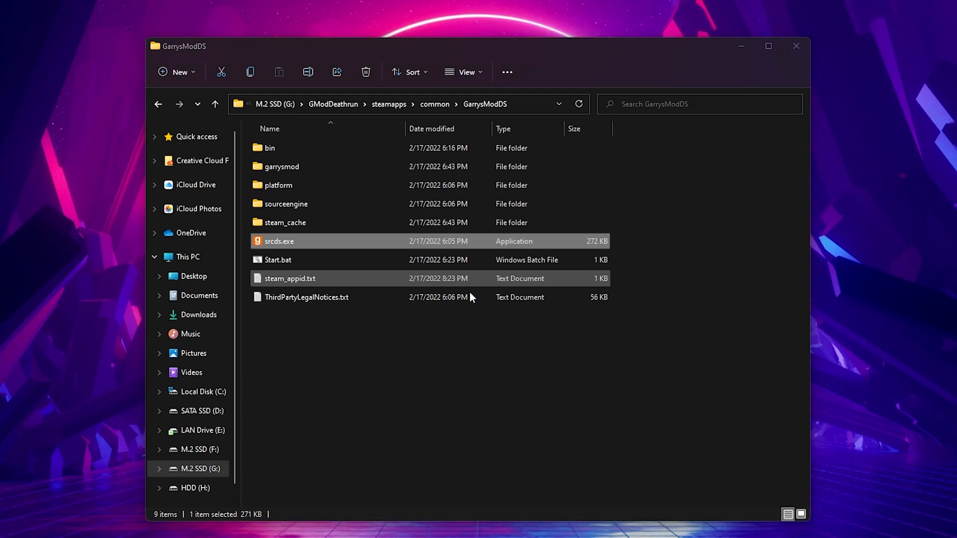
- Create start2.bat beside Start.bat in GarrysModDS and open it for editing
{"action": "left_click", "coordinate": [278, 259]}
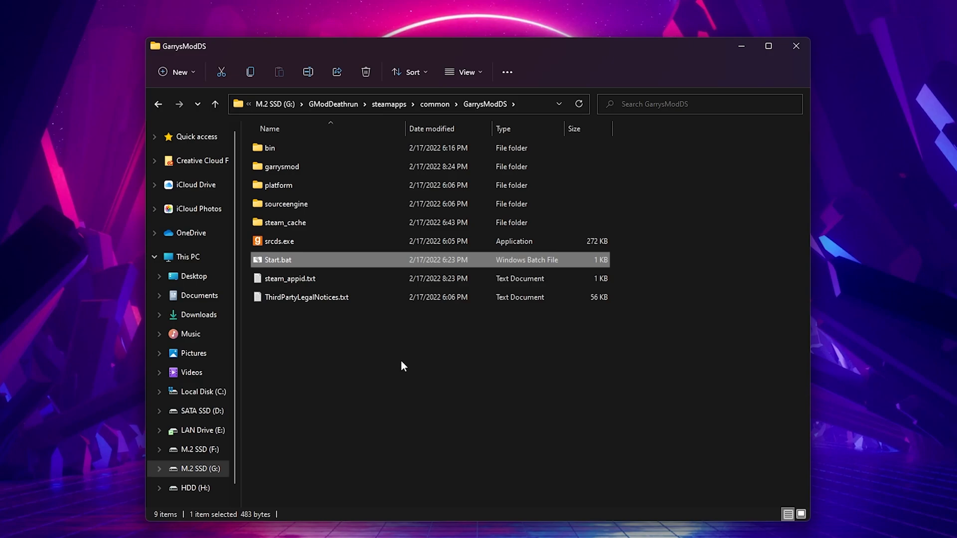
{"action": "mouse_move", "coordinate": [336, 273]}
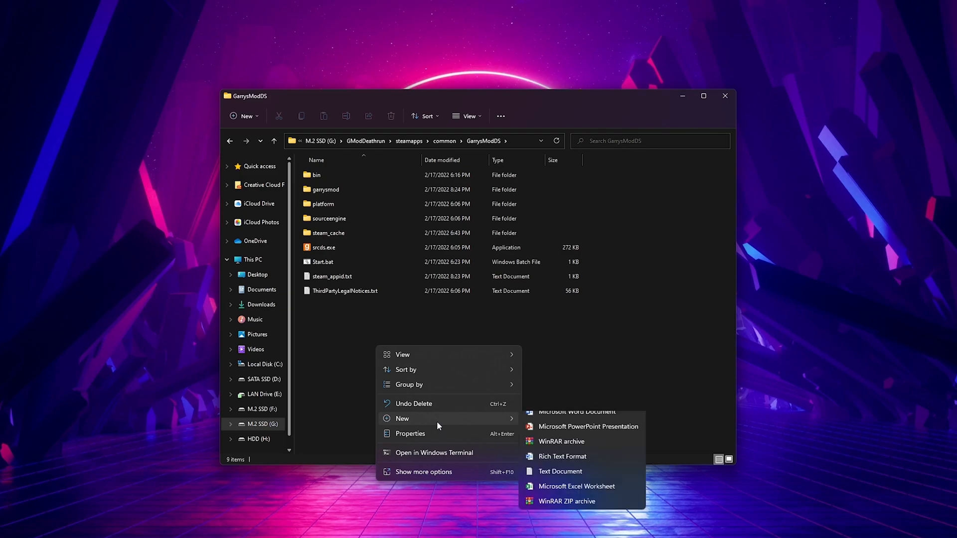
{"action": "left_click", "coordinate": [559, 472]}
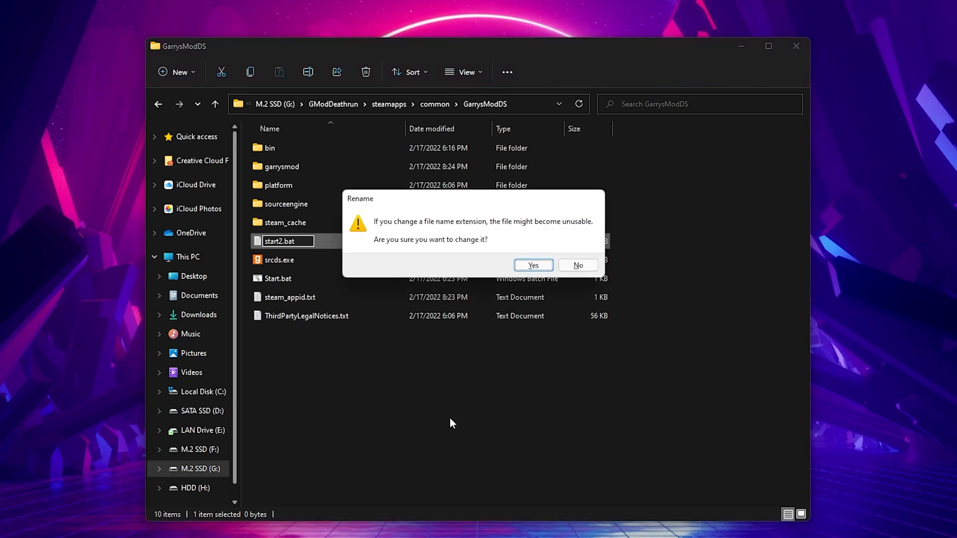
{"action": "left_click", "coordinate": [532, 265]}
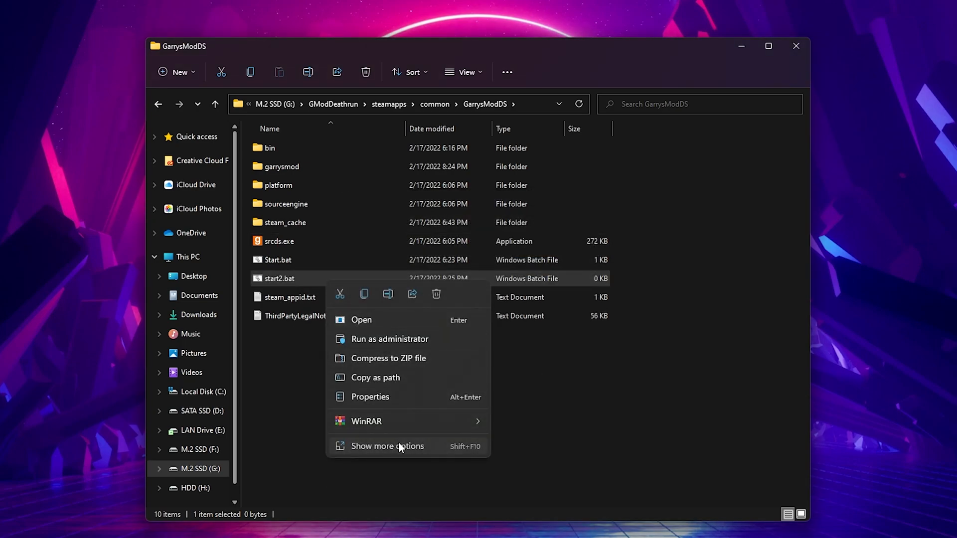
{"action": "left_click", "coordinate": [361, 320]}
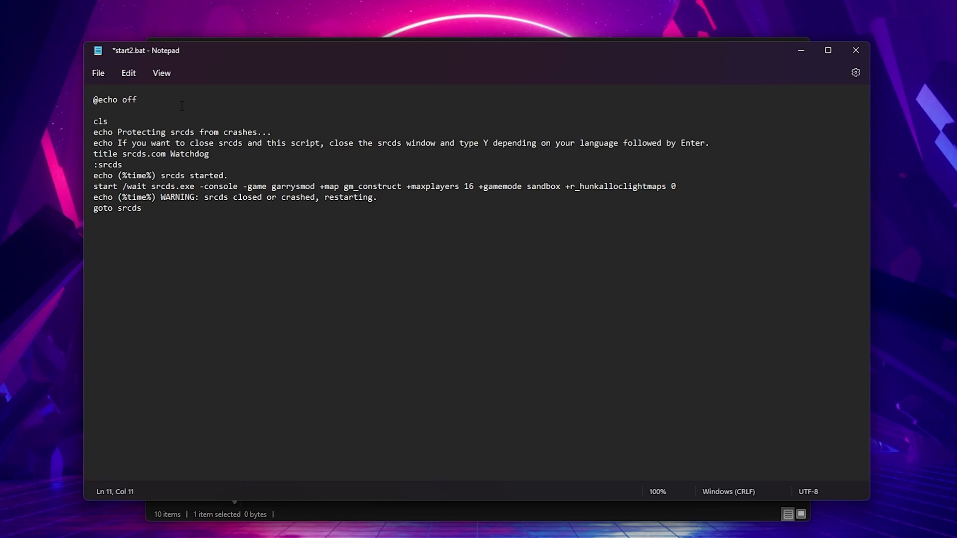
{"action": "type", "text": "+host_workshop_collection 2756641841"}
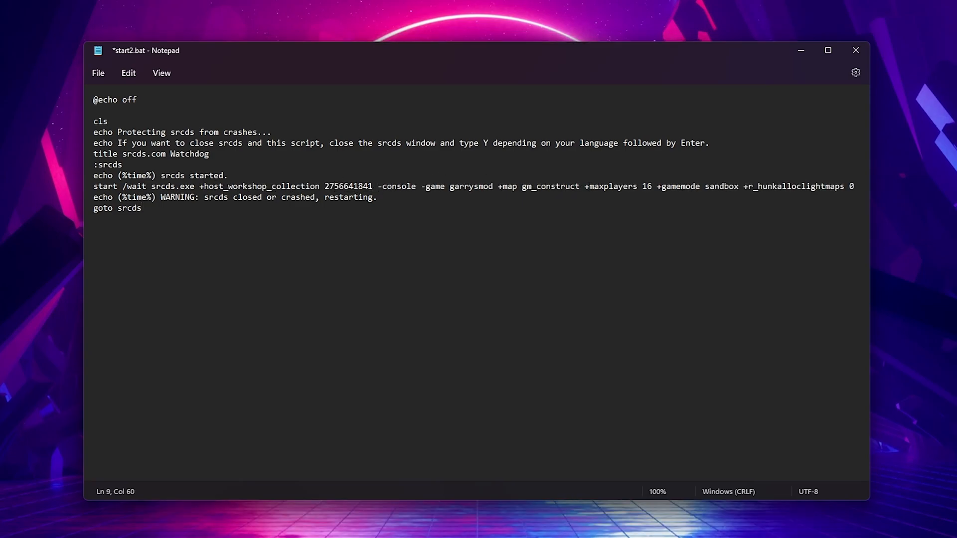
{"action": "double_click", "coordinate": [350, 187]}
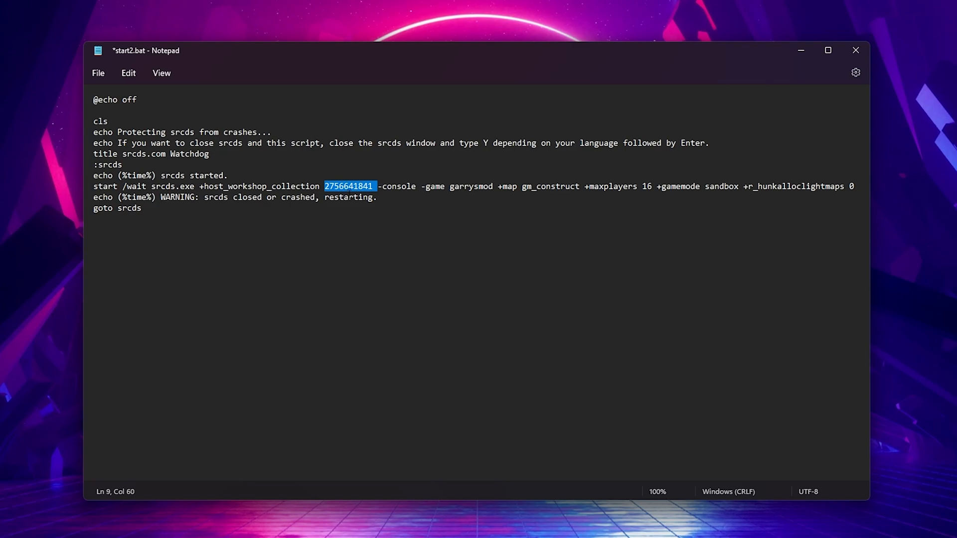
{"action": "double_click", "coordinate": [540, 186]}
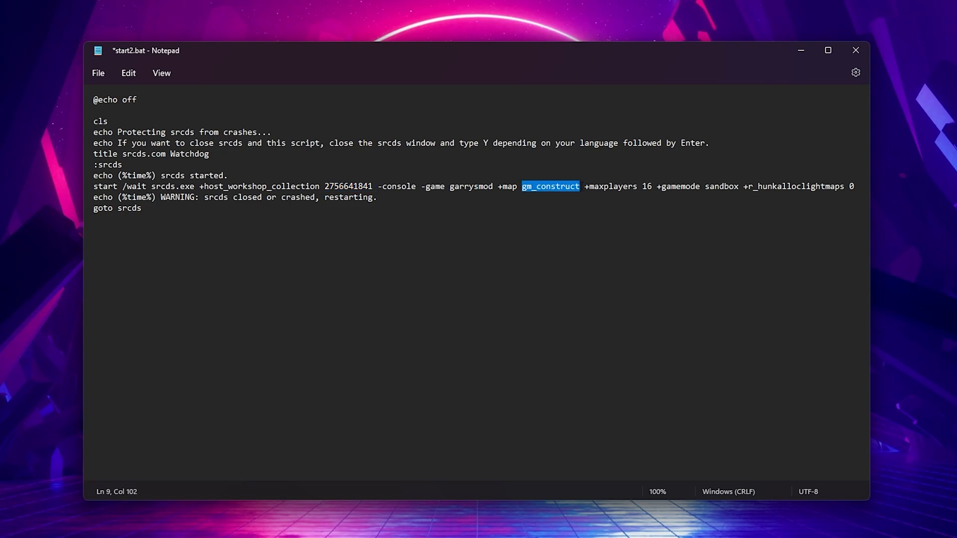
{"action": "double_click", "coordinate": [699, 186]}
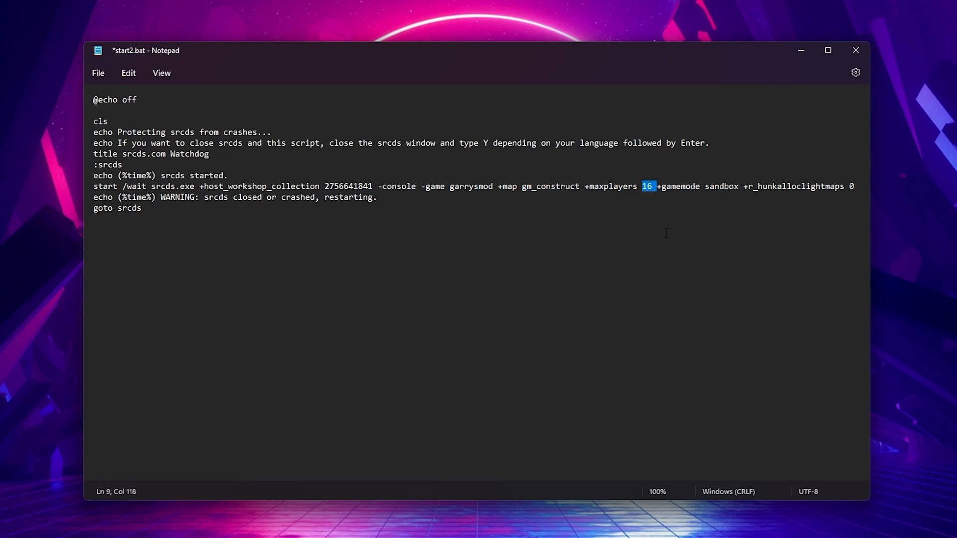
{"action": "mouse_move", "coordinate": [661, 230]}
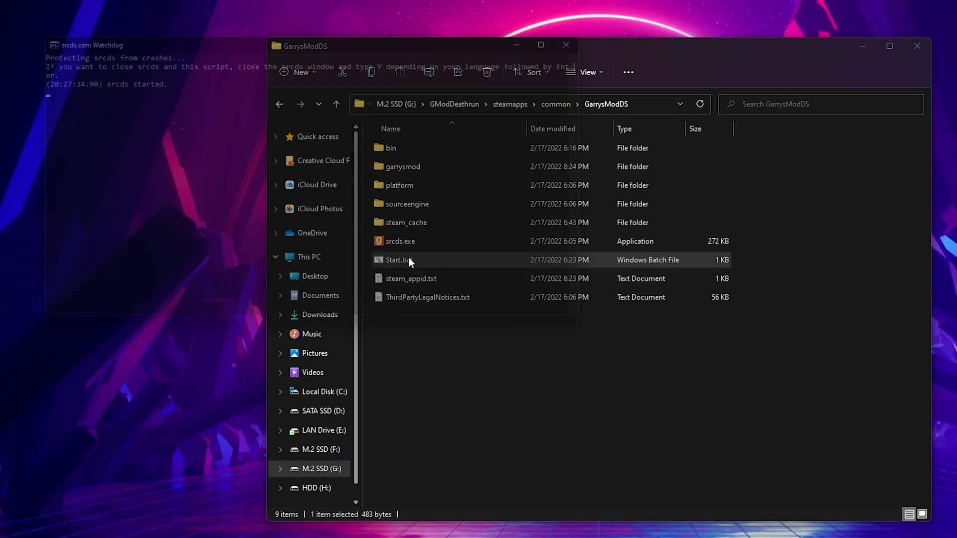
{"action": "double_click", "coordinate": [396, 260]}
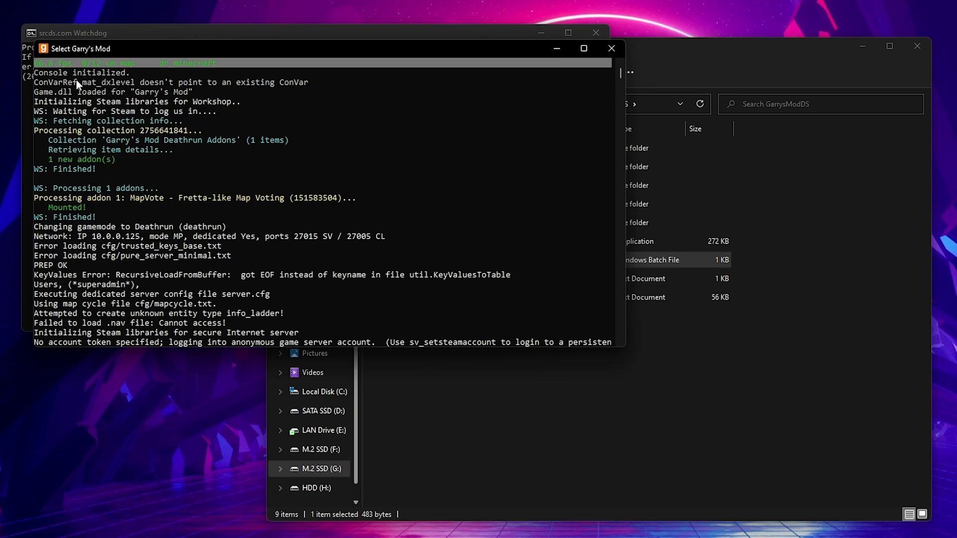
{"action": "mouse_move", "coordinate": [135, 69]}
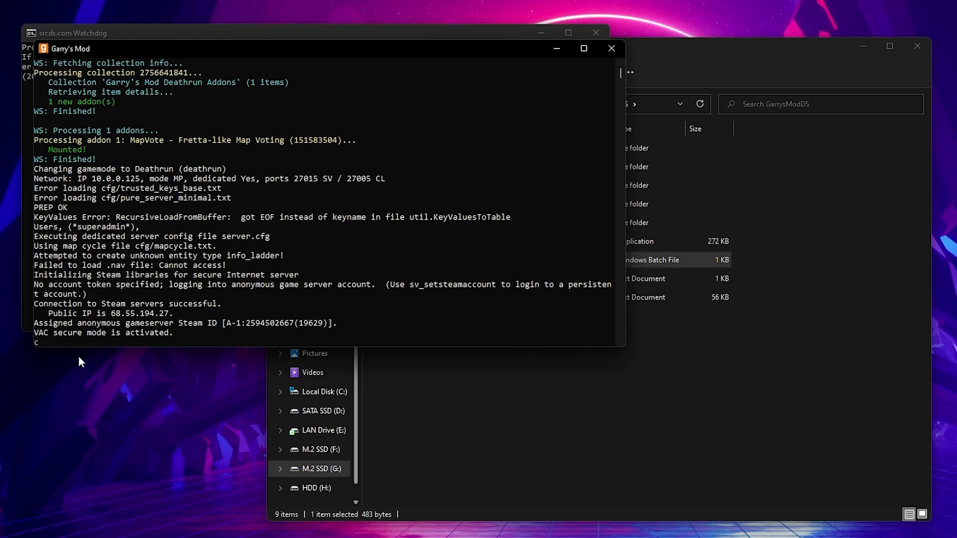
- Run changelevel gm_construct in the server console
{"action": "type", "text": "changelevel"}
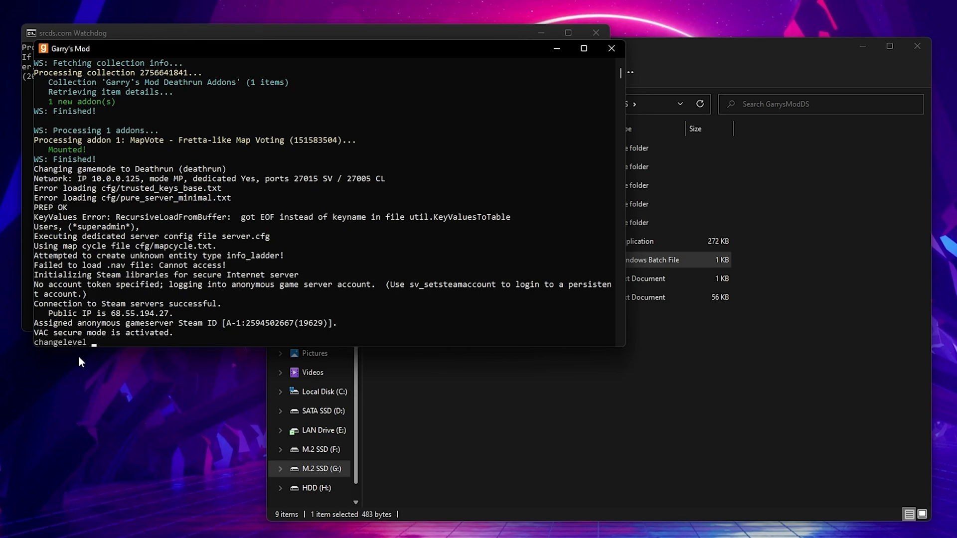
{"action": "type", "text": "g"}
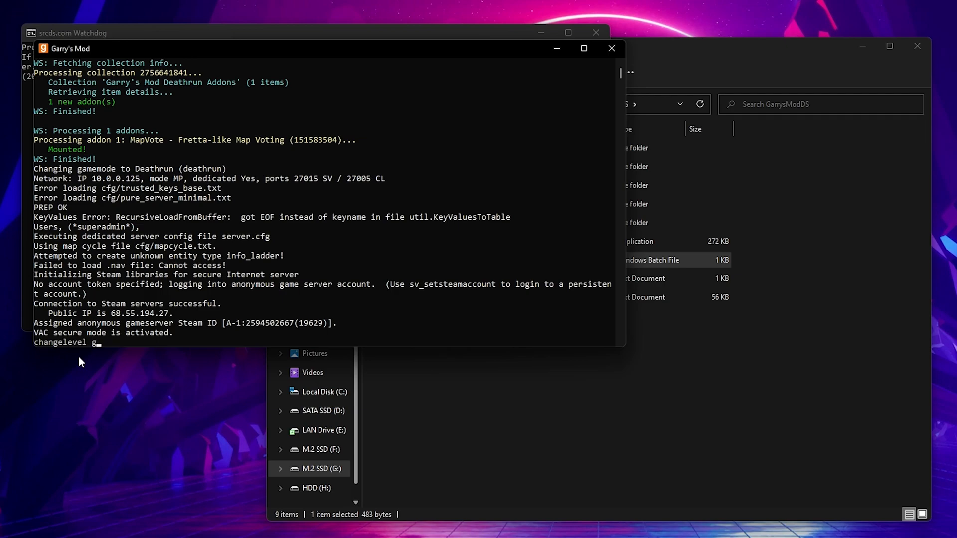
{"action": "type", "text": "m_construct"}
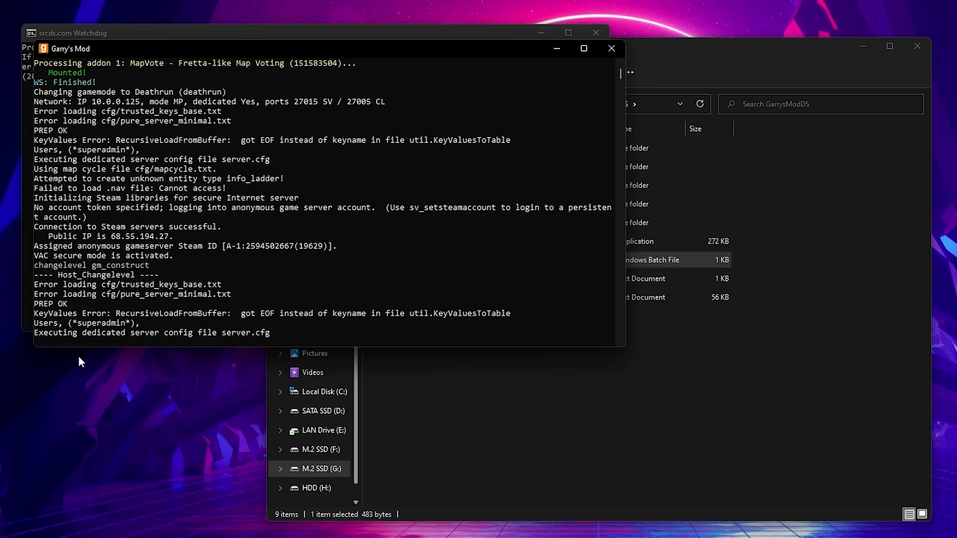
{"action": "mouse_move", "coordinate": [257, 263]}
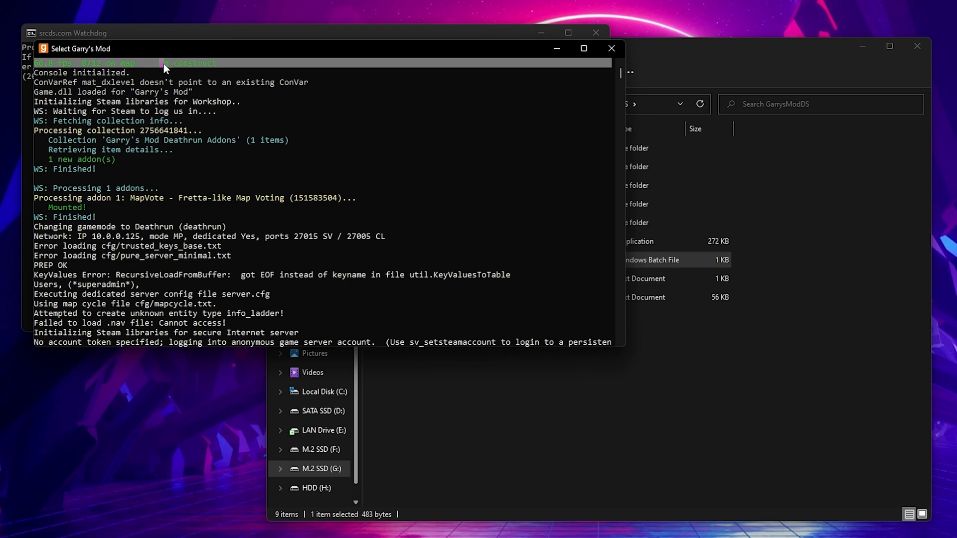
{"action": "mouse_move", "coordinate": [237, 190]}
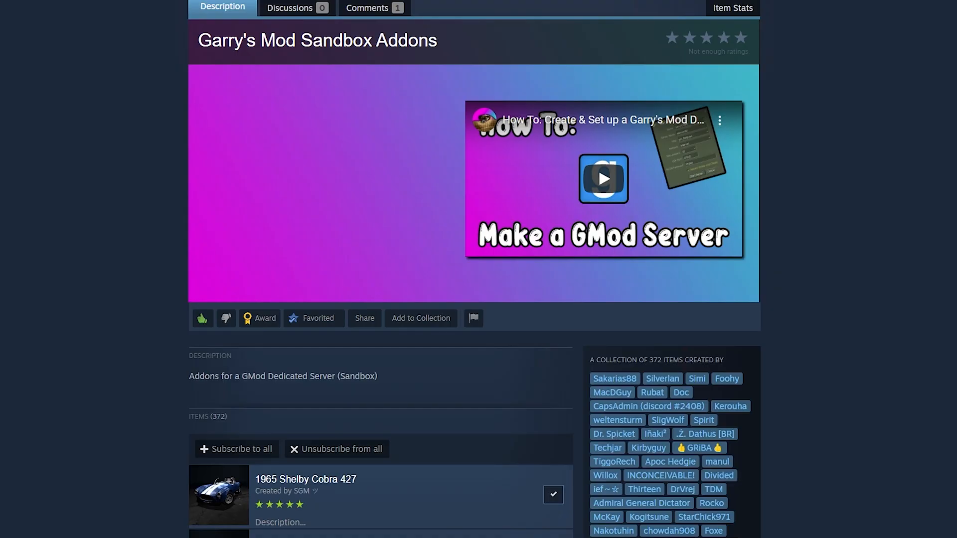
- Scroll through the 372-item Garry's Mod Sandbox Addons collection list
{"action": "scroll", "scroll_direction": "down", "scroll_amount": 3}
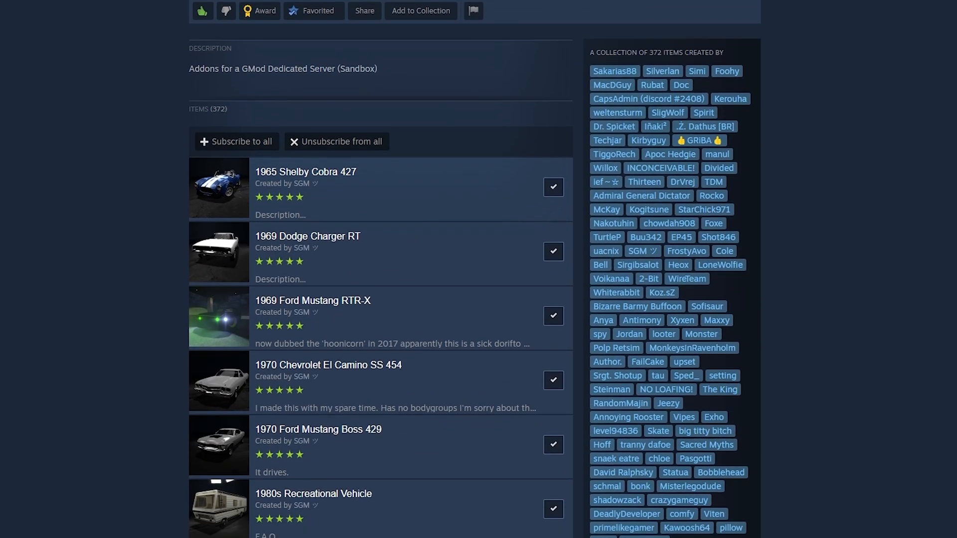
{"action": "scroll", "scroll_direction": "down", "scroll_amount": 3}
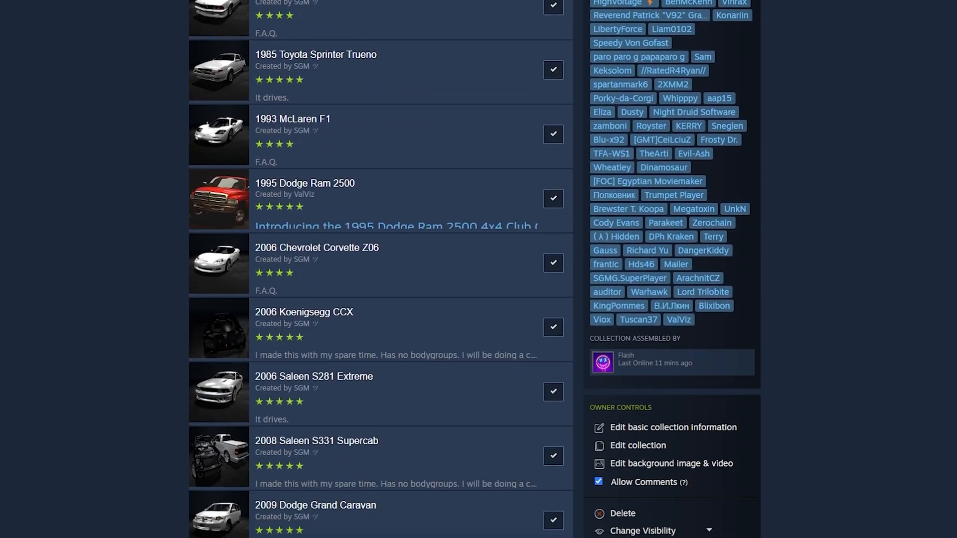
{"action": "scroll", "scroll_direction": "down", "scroll_amount": 3}
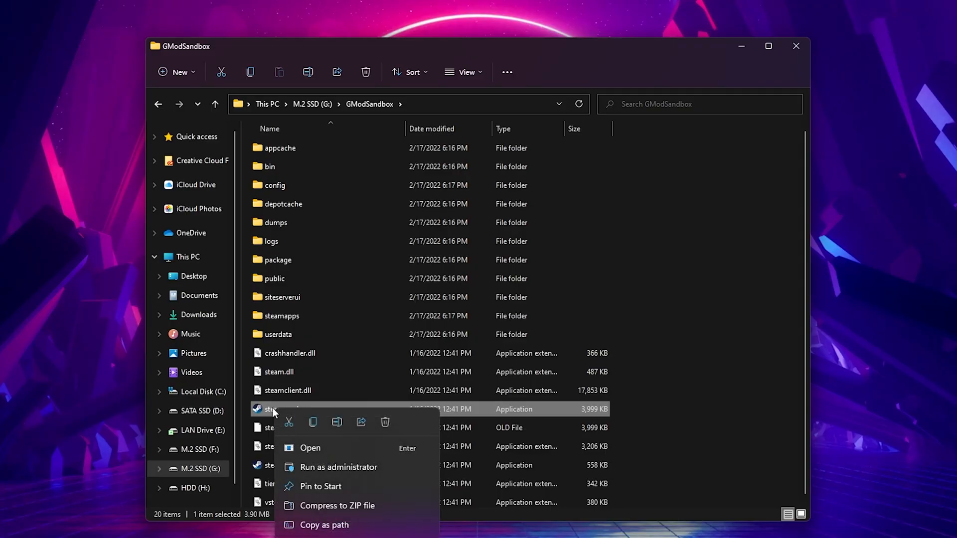
{"action": "mouse_move", "coordinate": [312, 423]}
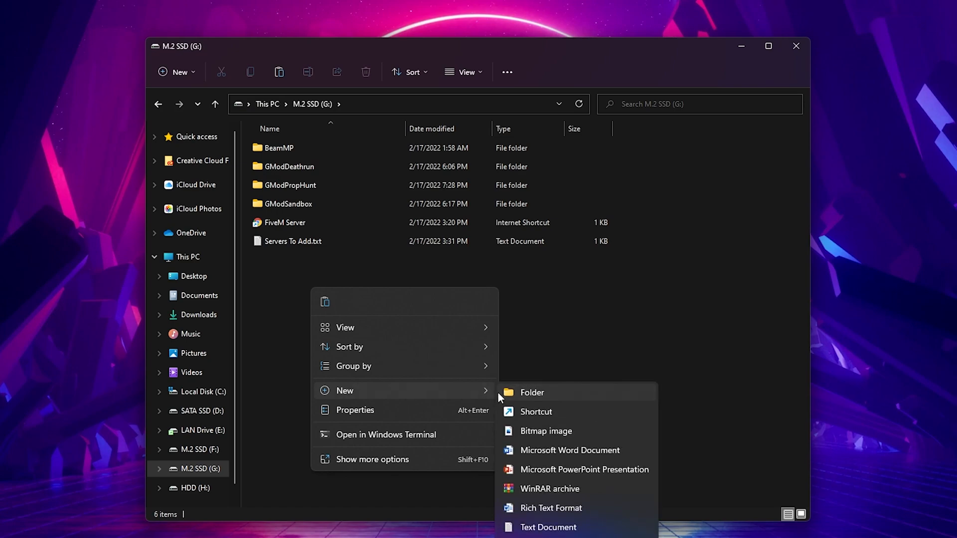
- Create a new folder at the root of the M.2 SSD (G:) drive
{"action": "left_click", "coordinate": [531, 393]}
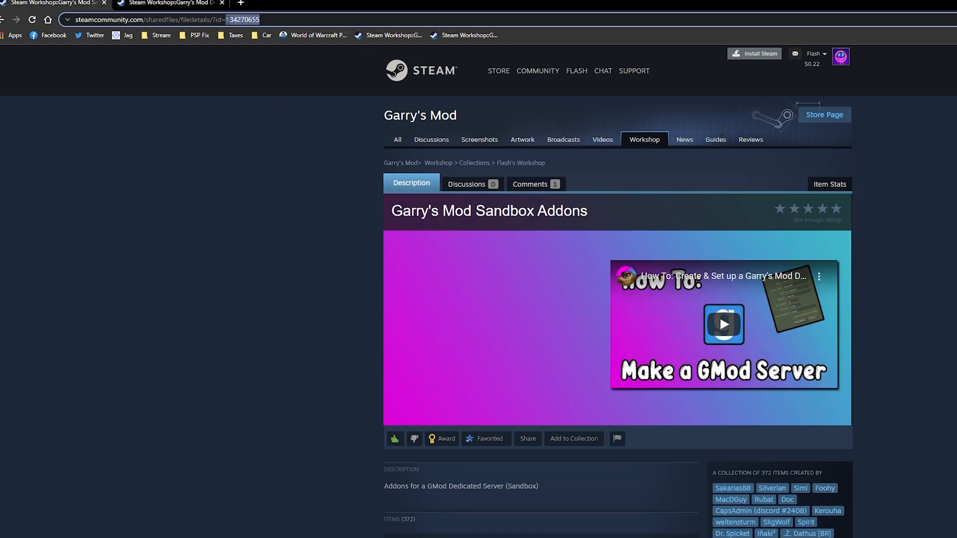
- Browse into G:\GModPropHunt\steamapps\common\GarrysModDS to review its contents
{"action": "double_click", "coordinate": [489, 210]}
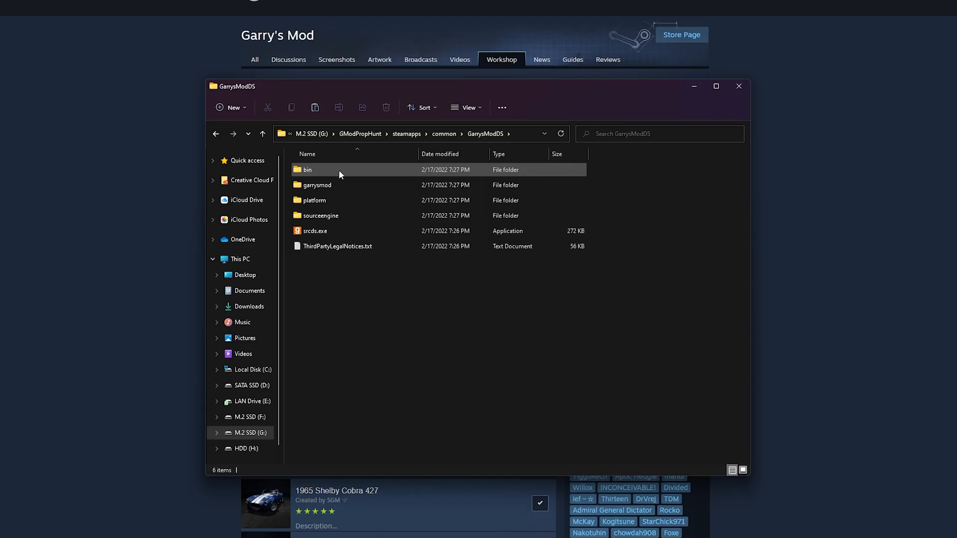
{"action": "left_click", "coordinate": [335, 270]}
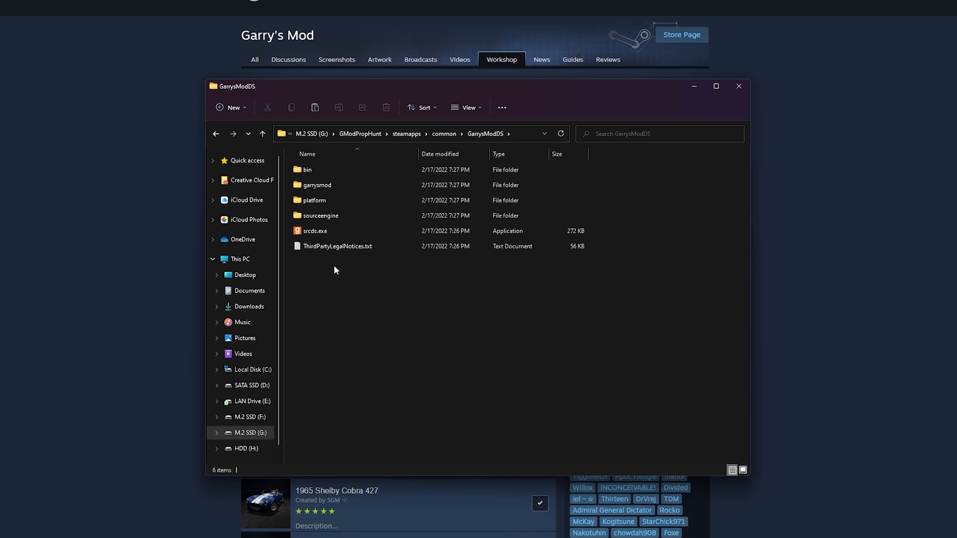
{"action": "mouse_move", "coordinate": [368, 288]}
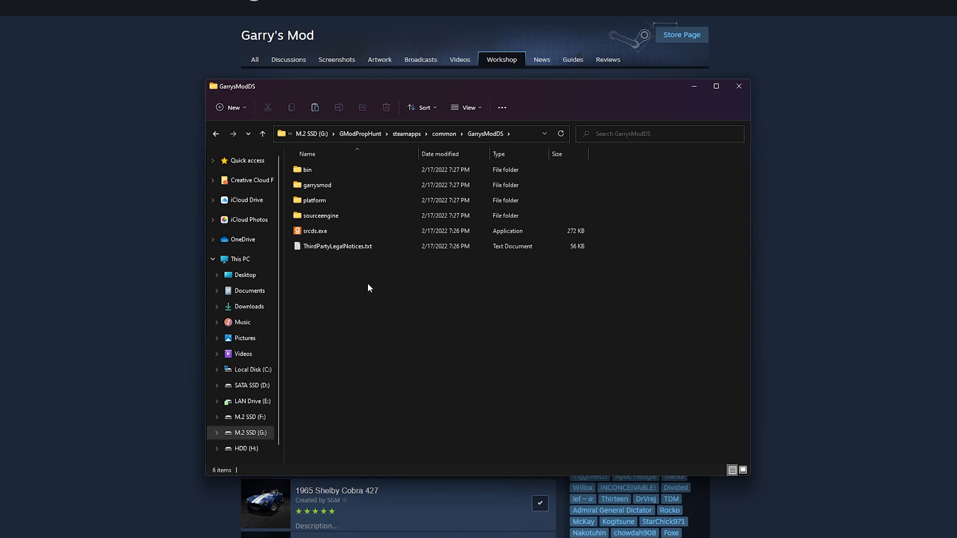
{"action": "mouse_move", "coordinate": [738, 85]}
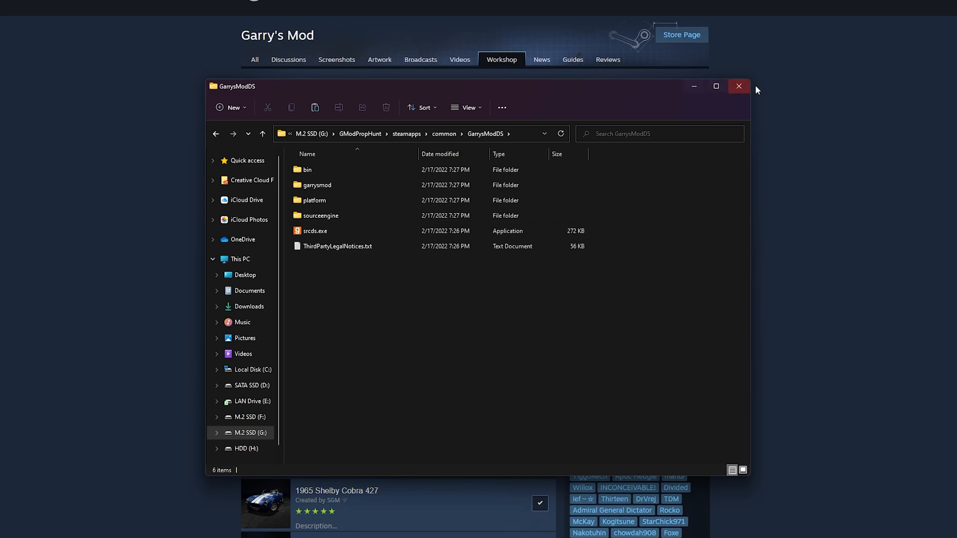
{"action": "mouse_move", "coordinate": [739, 86]}
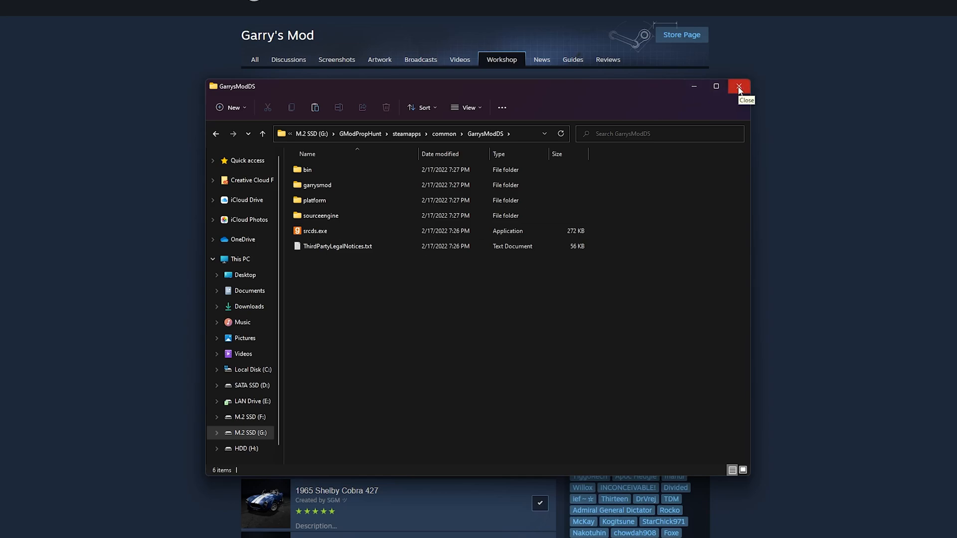